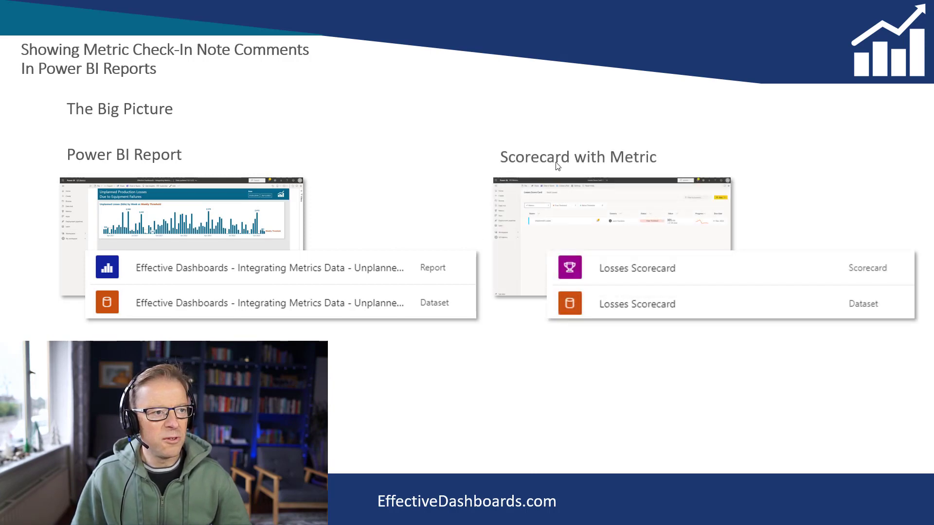
pyautogui.moveTo(665, 223)
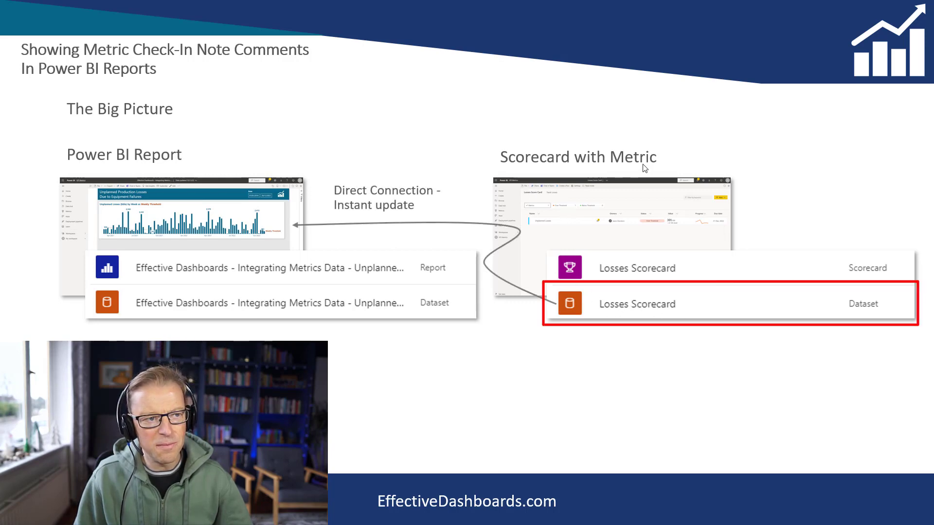
pyautogui.moveTo(604, 310)
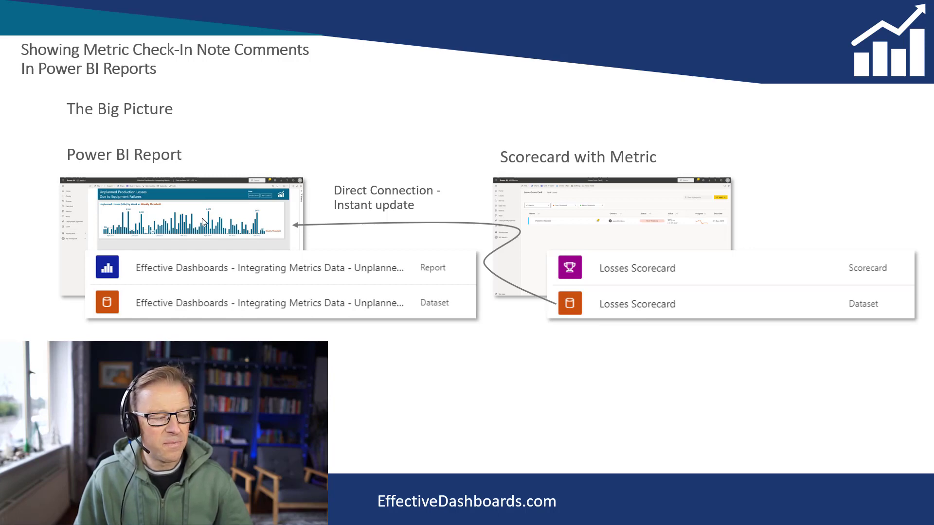
pyautogui.moveTo(471, 402)
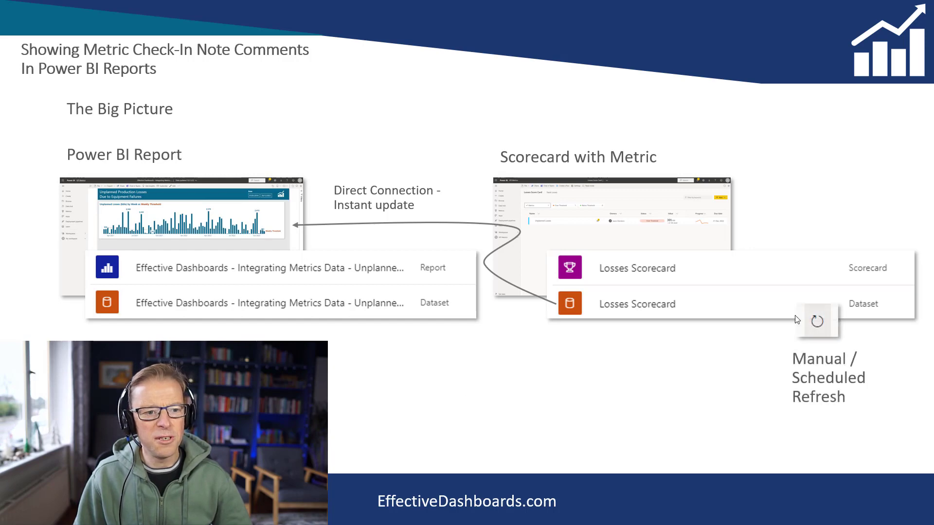
pyautogui.moveTo(538, 305)
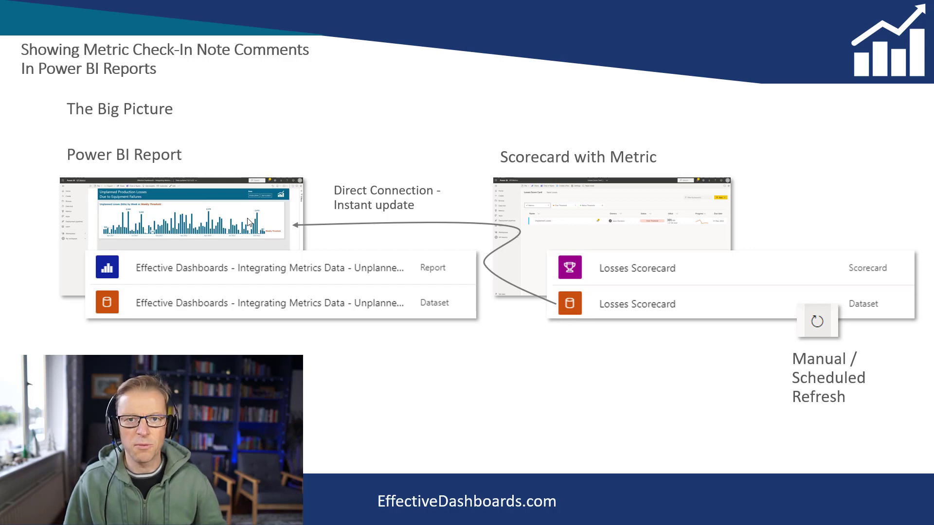
pyautogui.moveTo(655, 372)
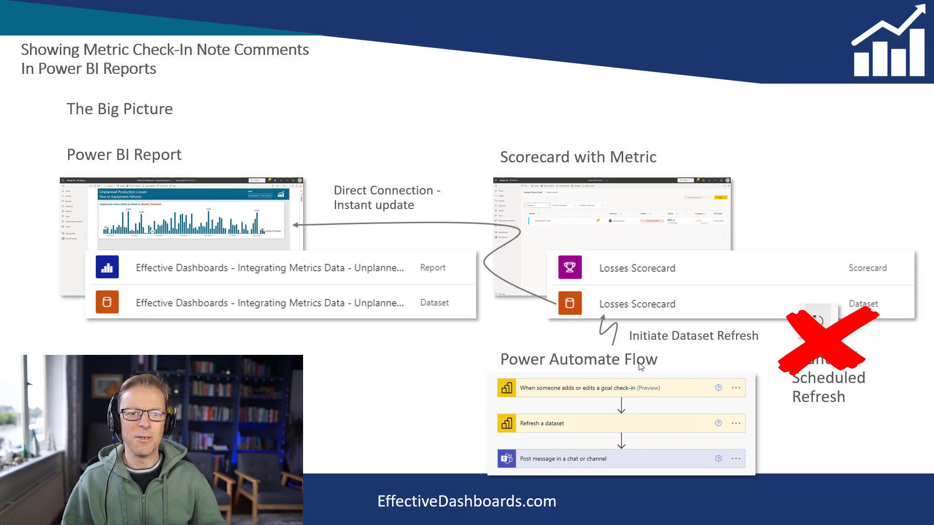
pyautogui.moveTo(503, 432)
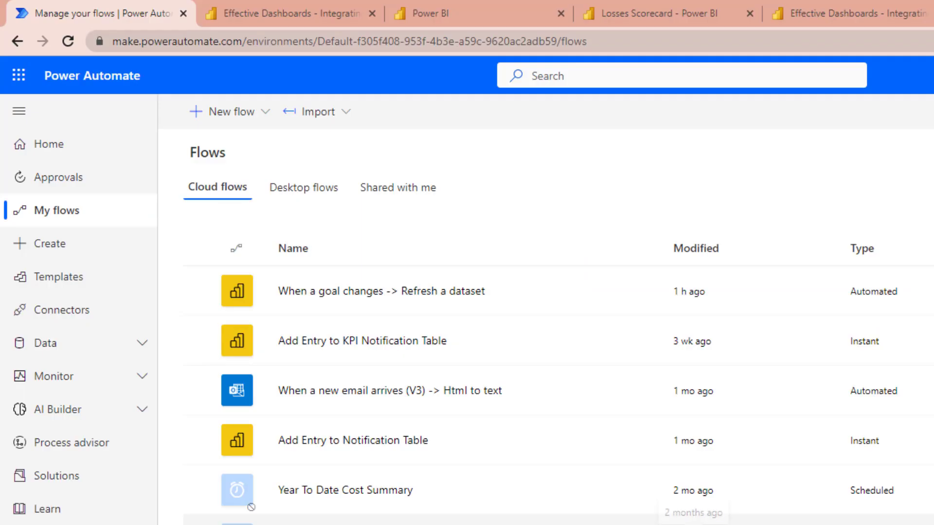
pyautogui.moveTo(53, 247)
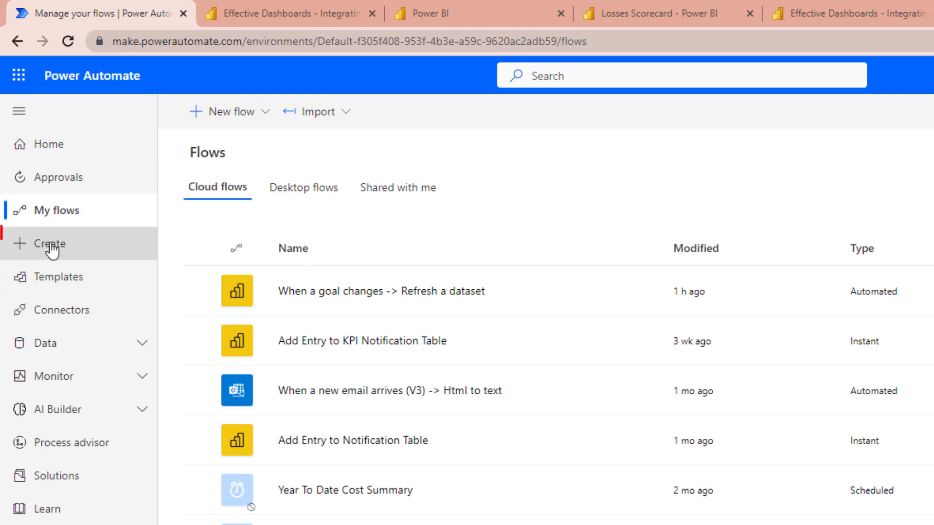
# Create an automated cloud flow named 'Refresh Scorecard Dataset when Check-In Notes Are Added' and skip trigger selection
pyautogui.click(53, 244)
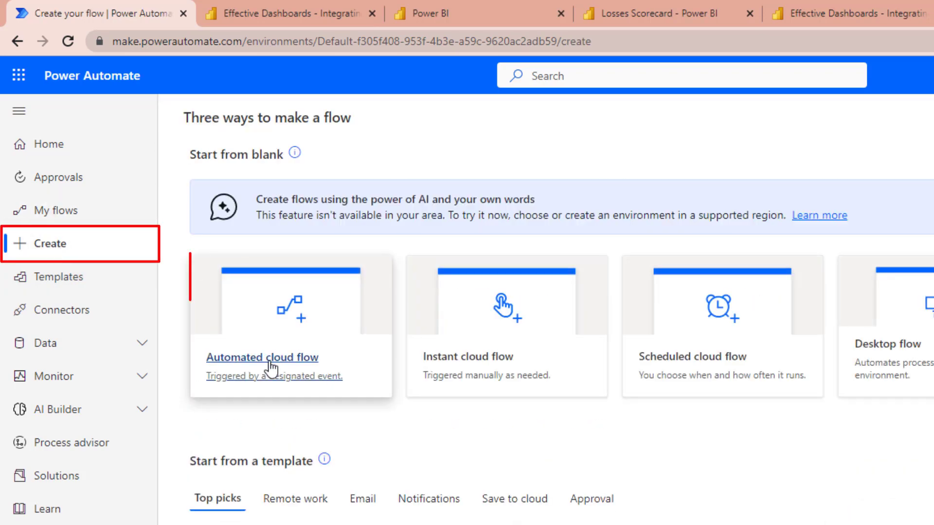
pyautogui.moveTo(254, 387)
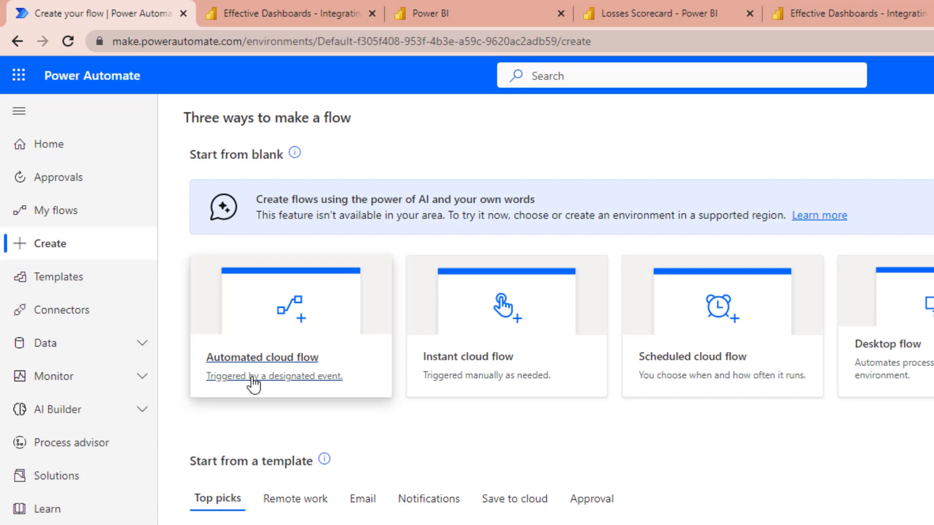
pyautogui.click(262, 358)
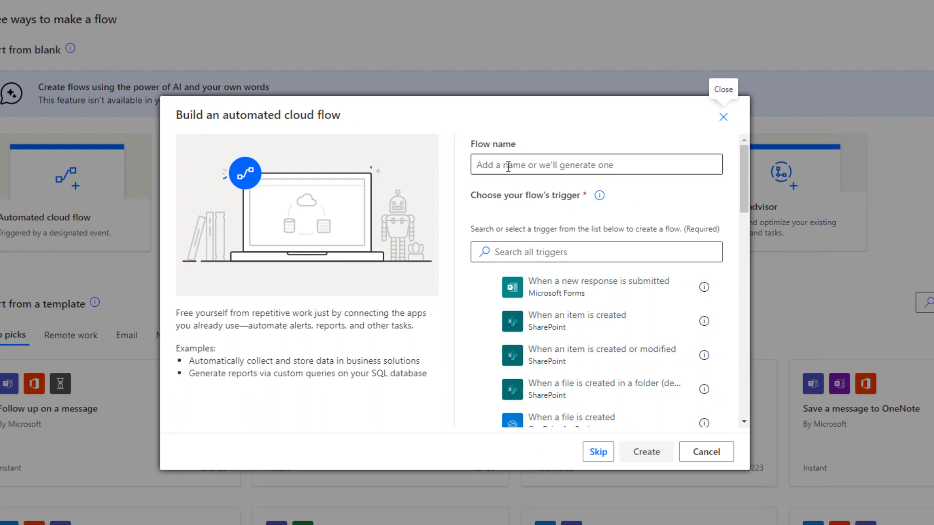
pyautogui.write('Refresh Scorecard Dataset when Check-In Notes Are Added')
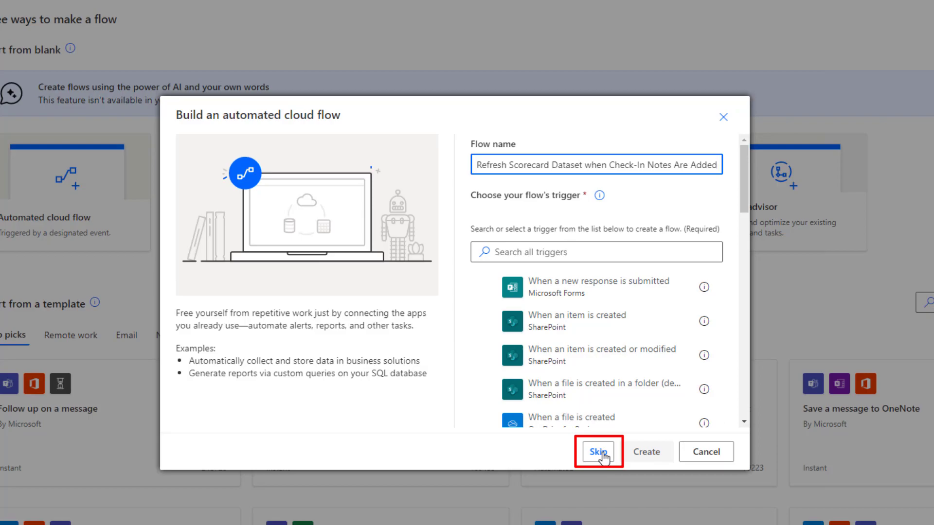
pyautogui.click(598, 451)
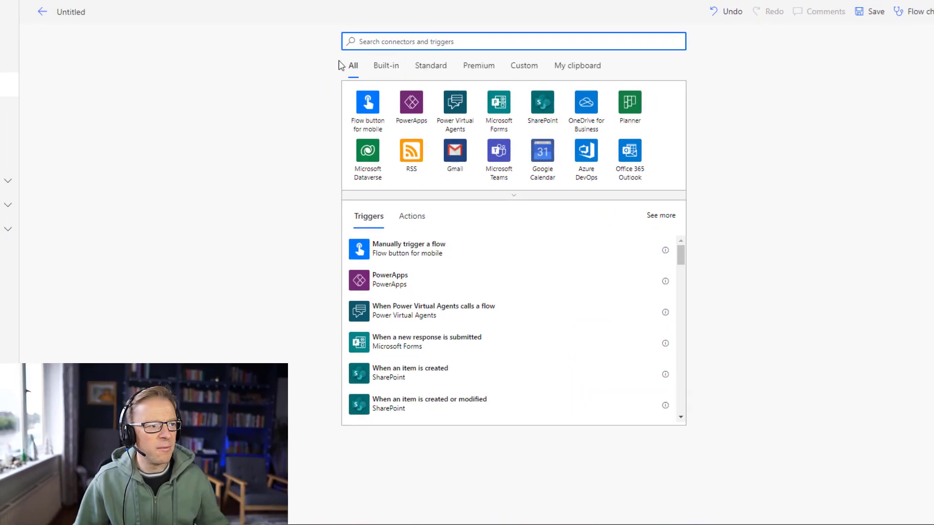
# Search 'power bi' and pick the 'When someone adds or edits a goal check-in' trigger
pyautogui.write('power bi')
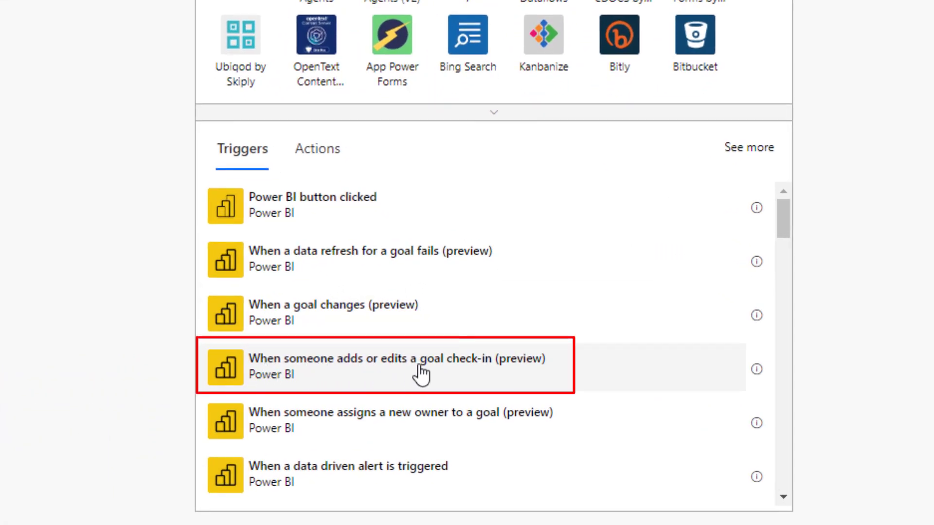
pyautogui.moveTo(509, 379)
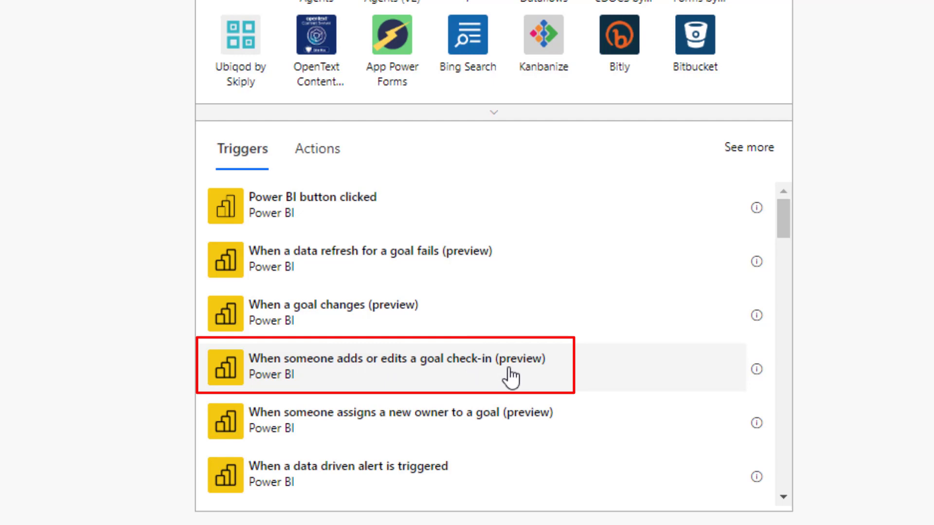
pyautogui.moveTo(411, 379)
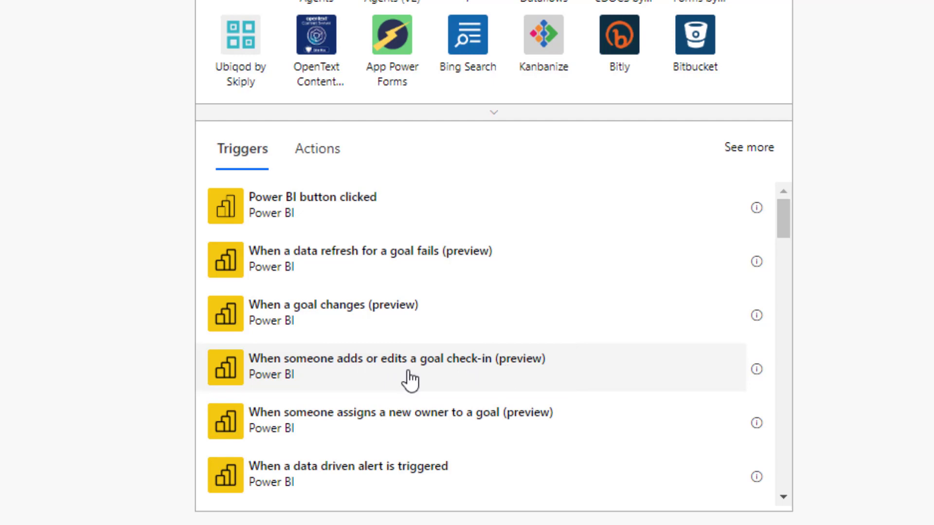
pyautogui.moveTo(422, 379)
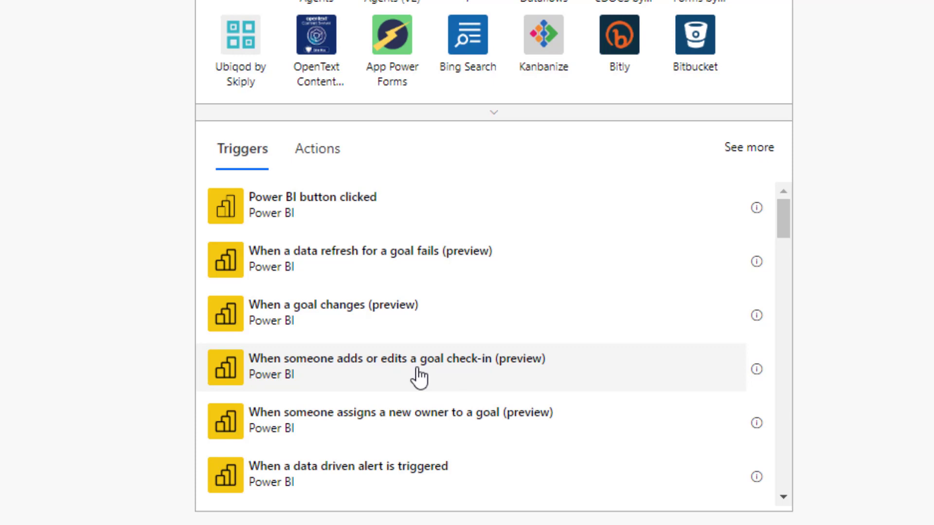
pyautogui.click(396, 367)
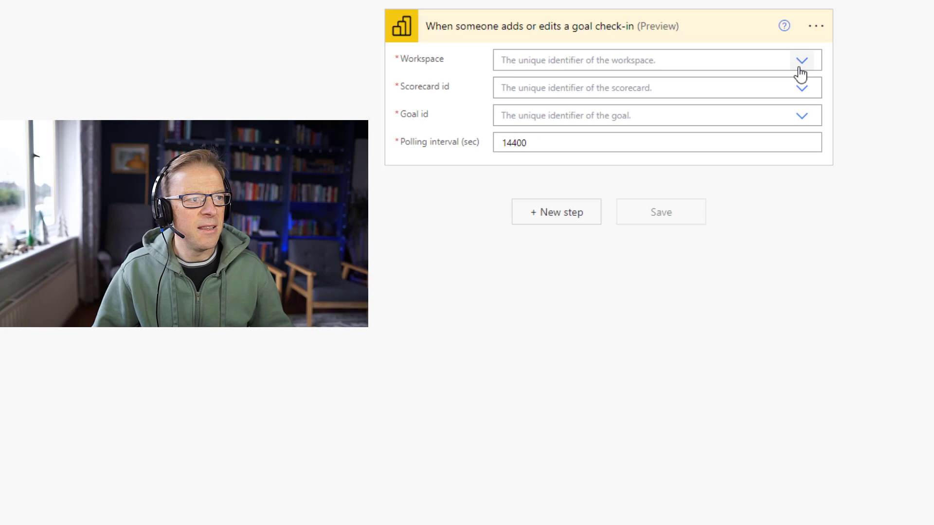
# Point the trigger at KPI Metrics, Losses Scorecard, the equipment-failure goal, polling every 300 seconds
pyautogui.click(801, 61)
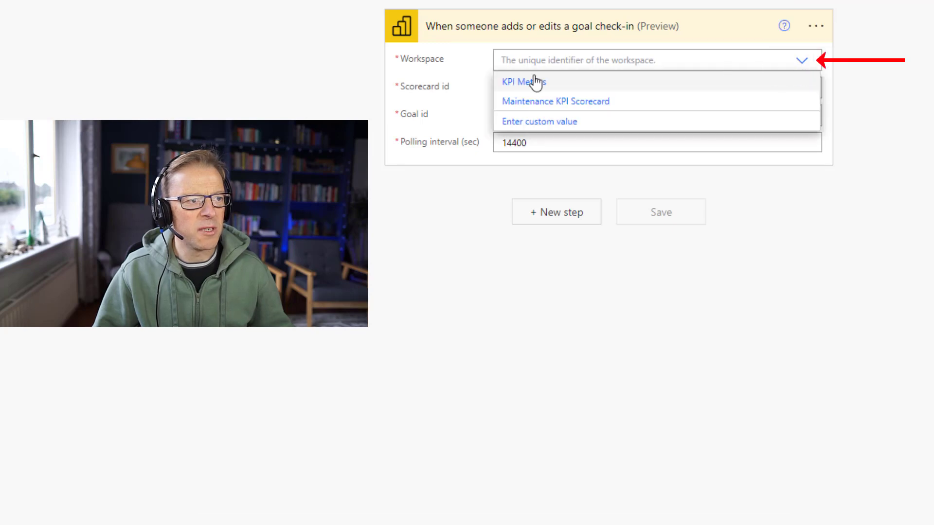
pyautogui.moveTo(515, 90)
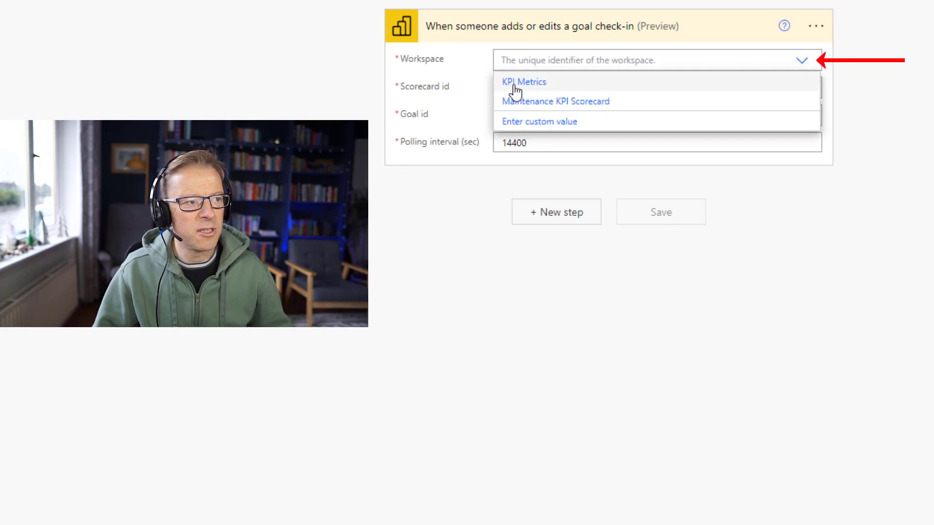
pyautogui.click(523, 81)
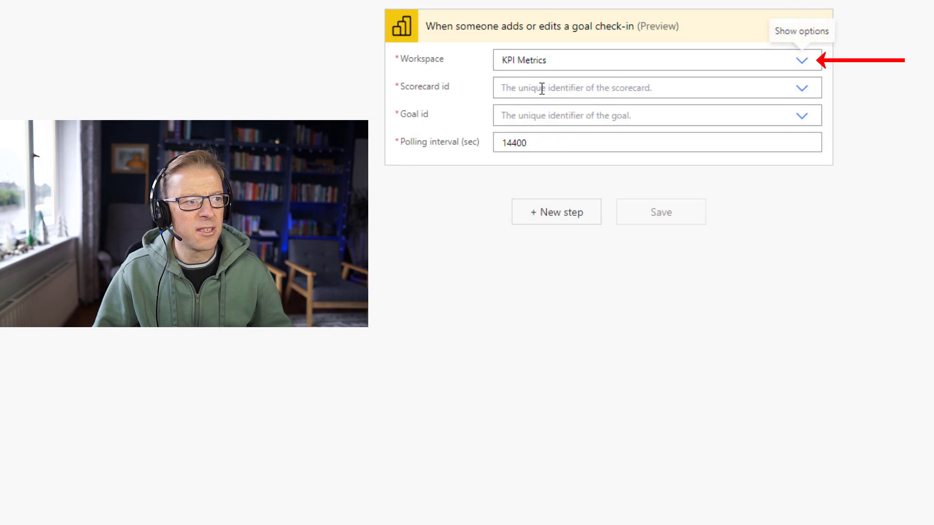
pyautogui.click(801, 88)
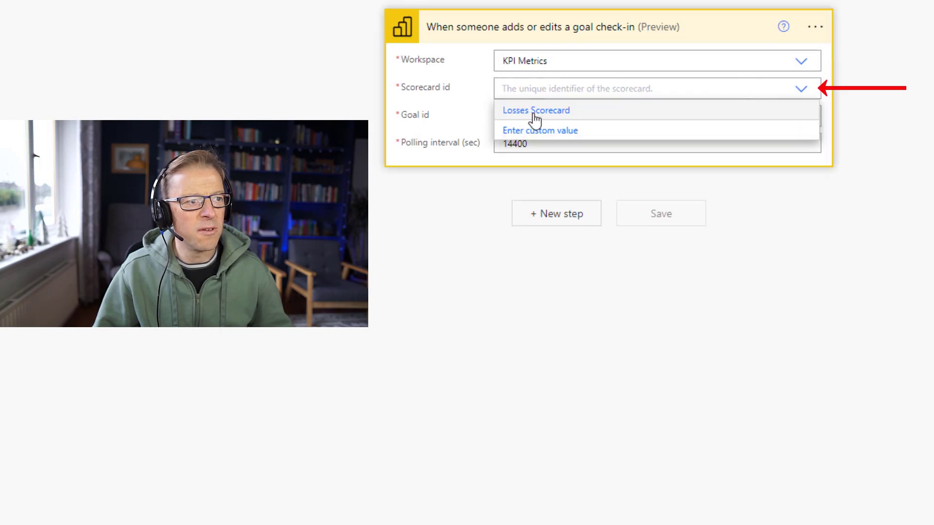
pyautogui.click(535, 111)
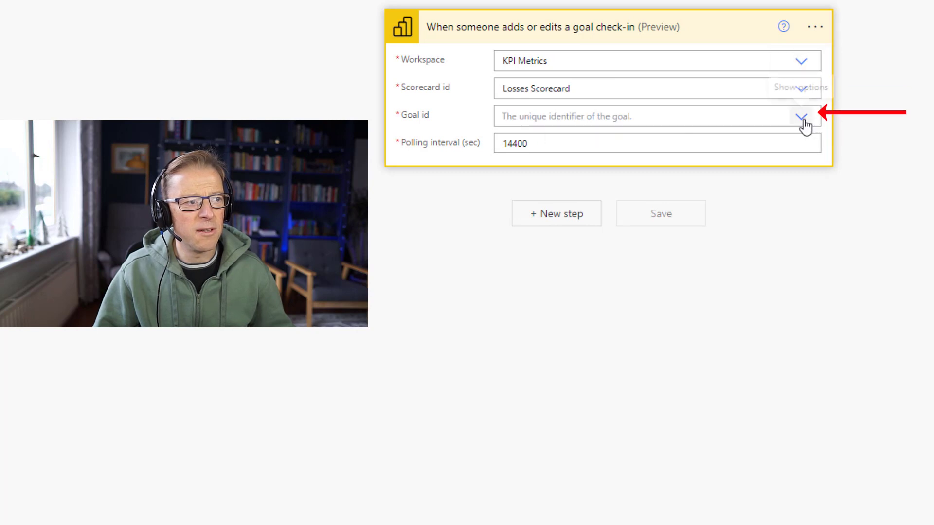
pyautogui.click(802, 116)
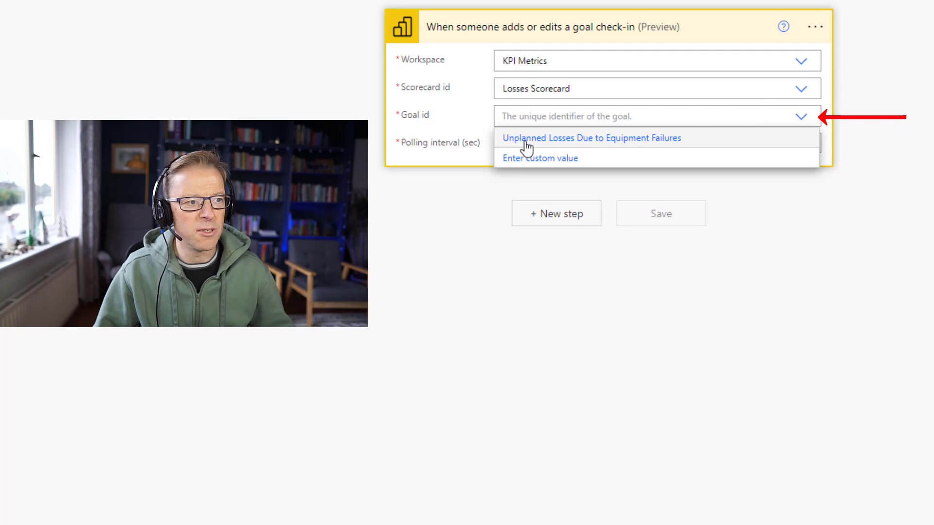
pyautogui.click(590, 138)
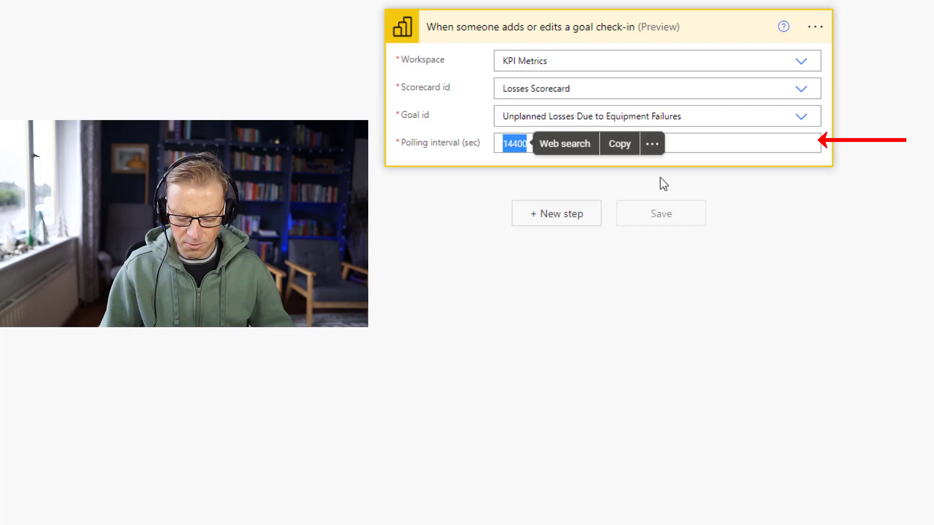
pyautogui.write('3')
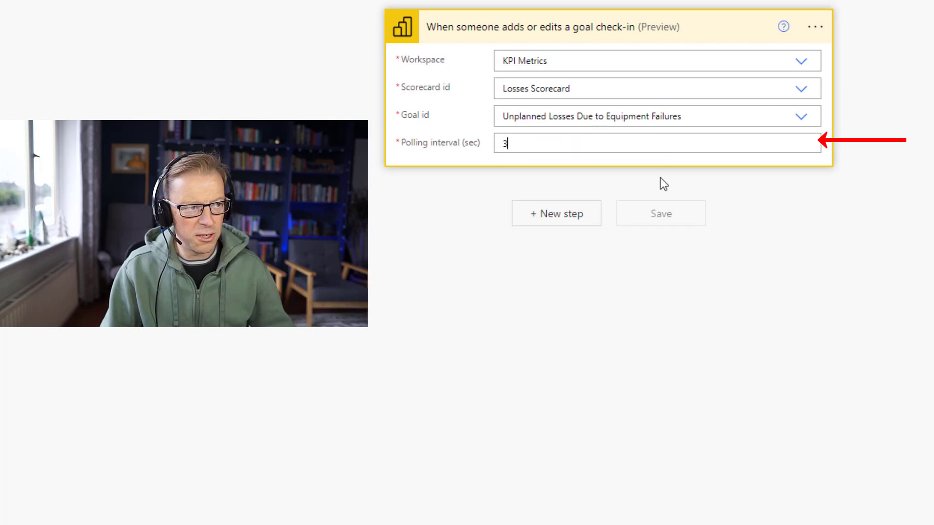
pyautogui.write('00')
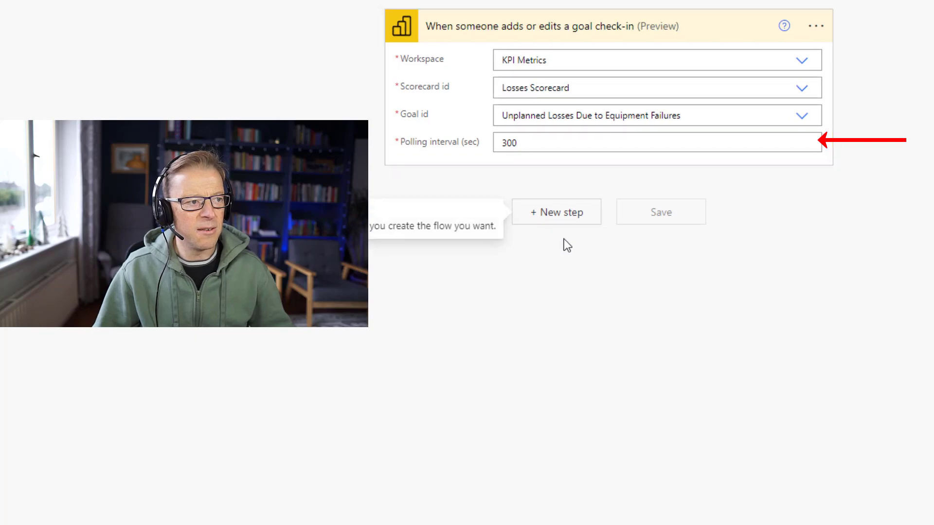
pyautogui.moveTo(555, 212)
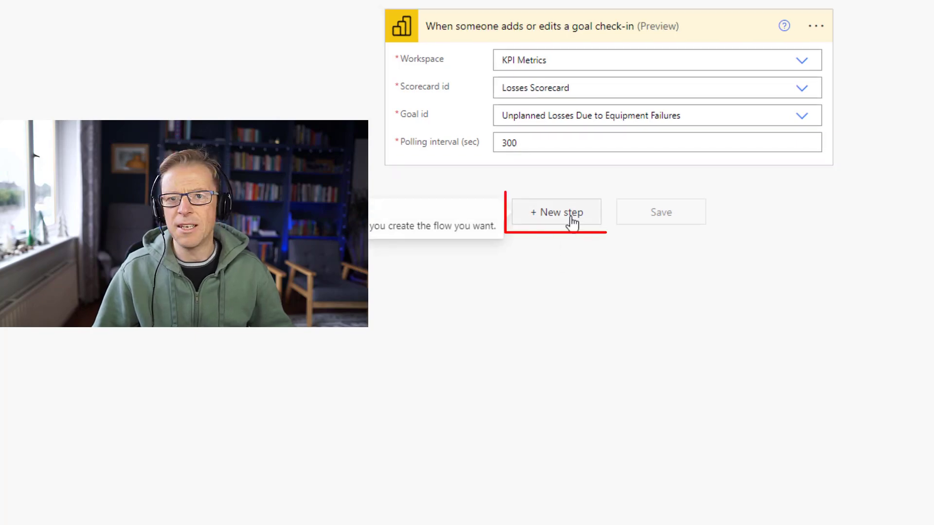
pyautogui.click(556, 212)
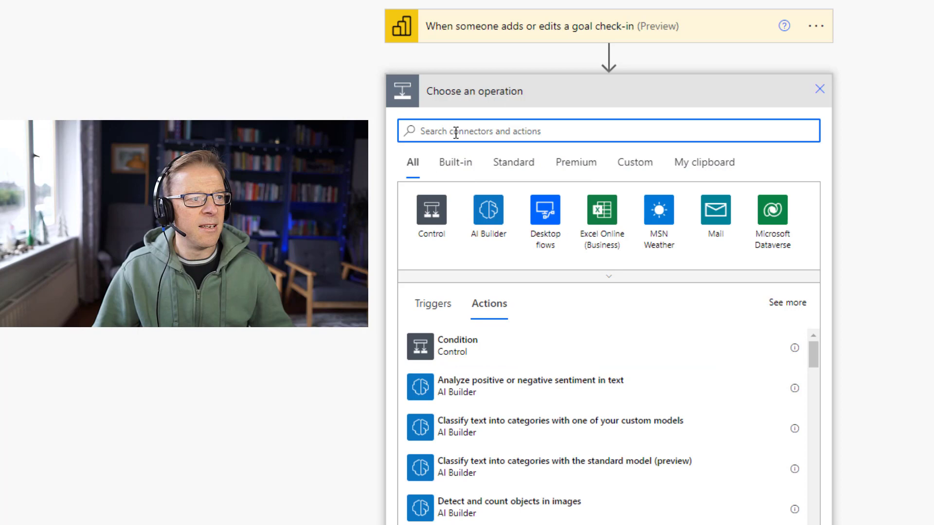
# Add the Power BI 'Refresh a dataset' action after the trigger
pyautogui.write('pow')
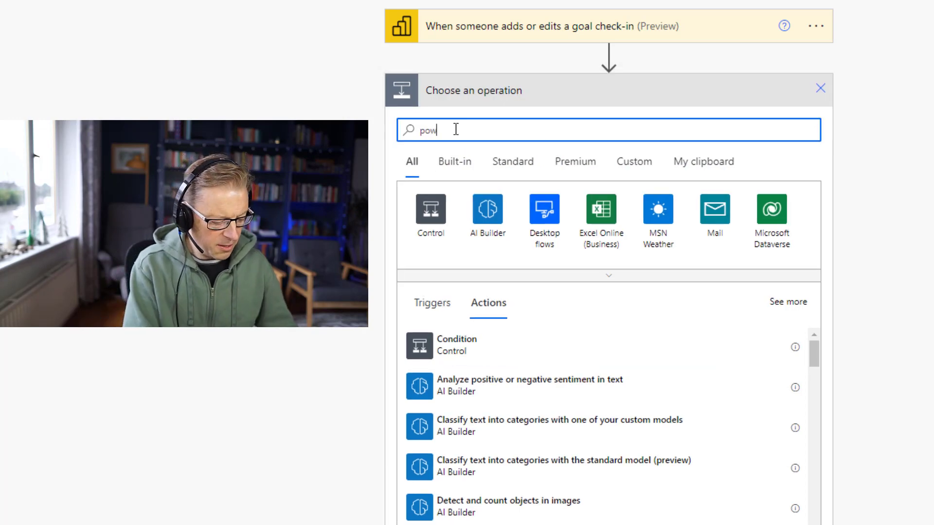
pyautogui.write('er bi')
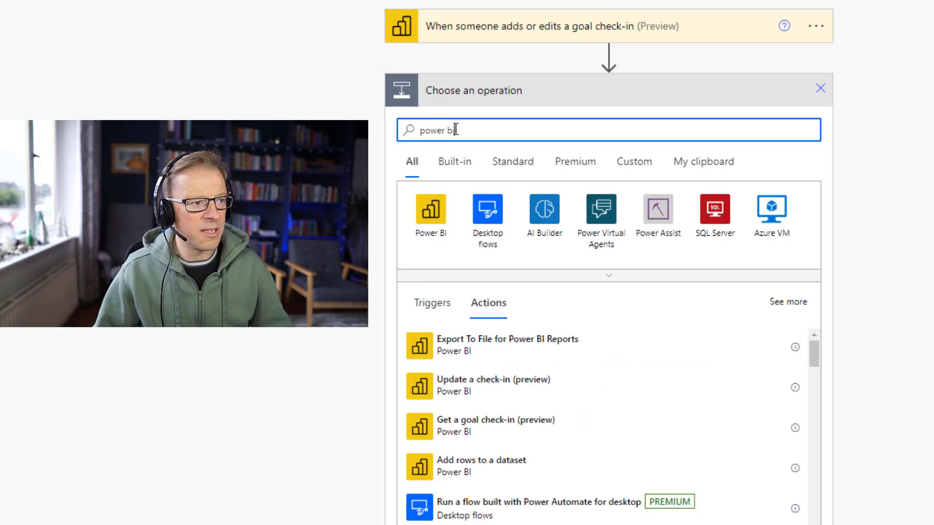
pyautogui.moveTo(526, 395)
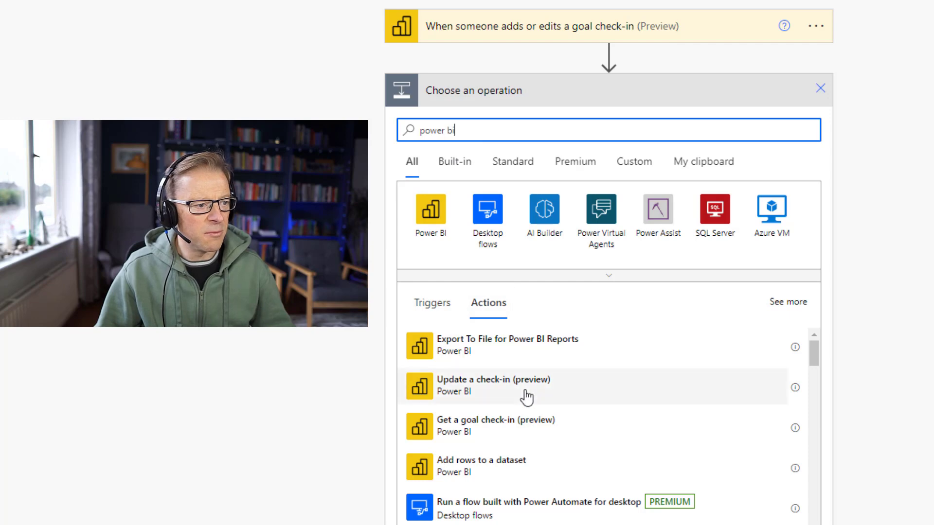
pyautogui.moveTo(602, 387)
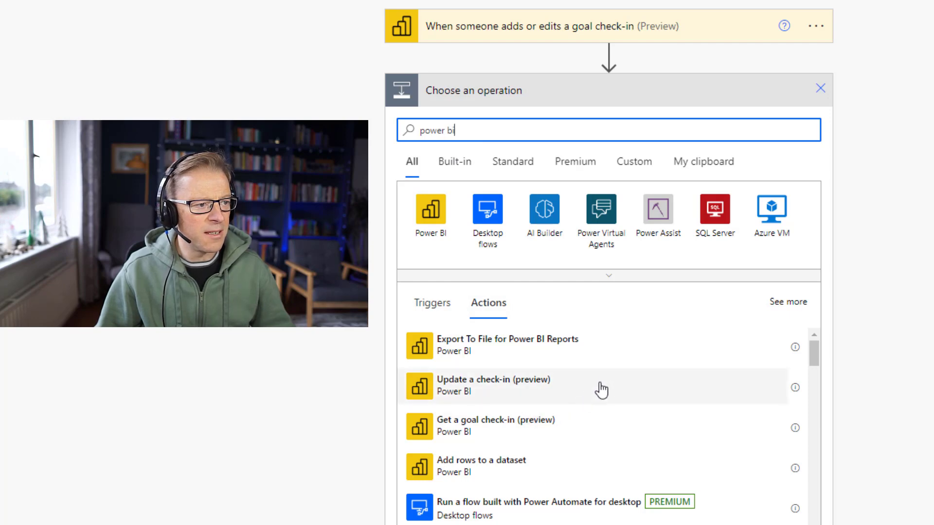
pyautogui.scroll(-3)
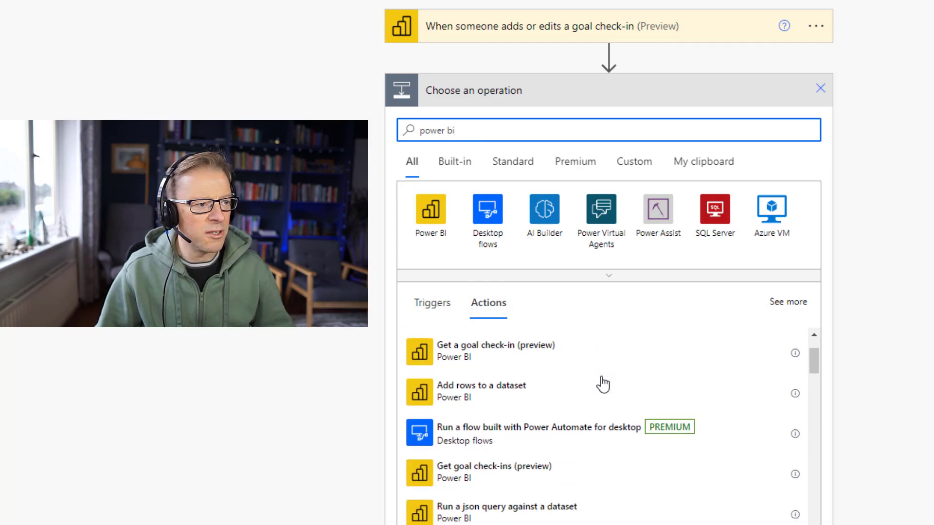
pyautogui.scroll(-3)
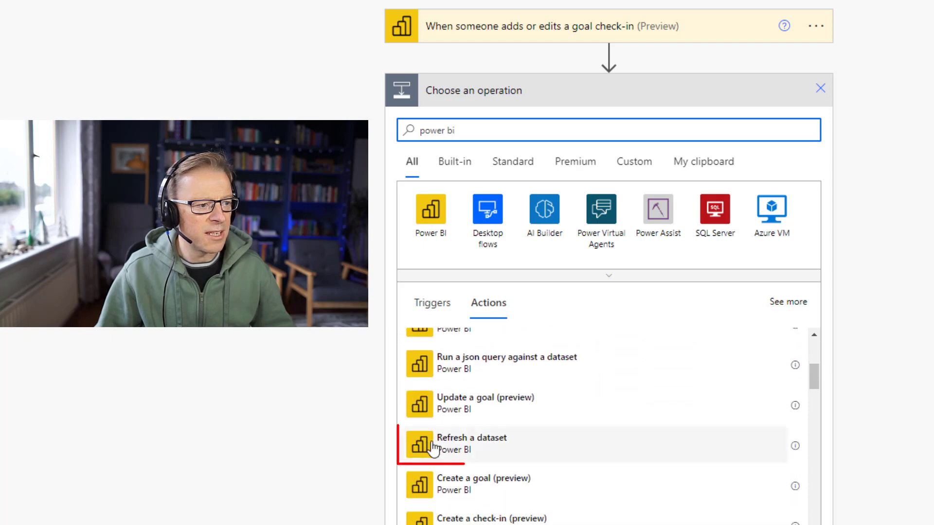
pyautogui.click(470, 443)
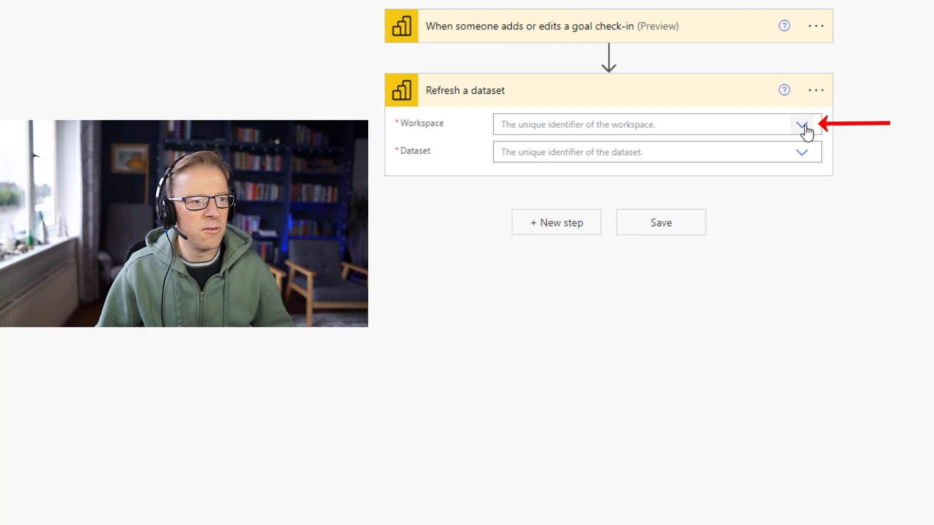
# Target the refresh at the Losses Scorecard dataset in the KPI Metrics workspace
pyautogui.click(801, 124)
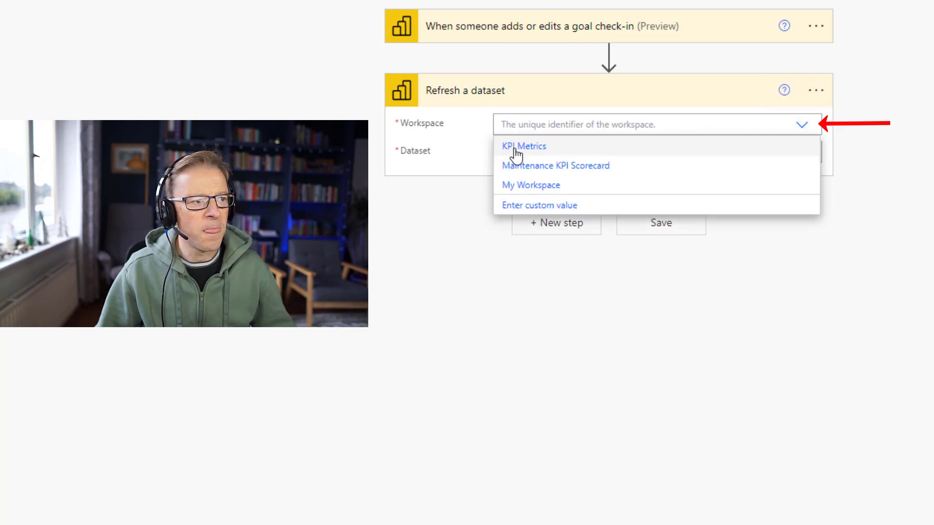
pyautogui.click(524, 146)
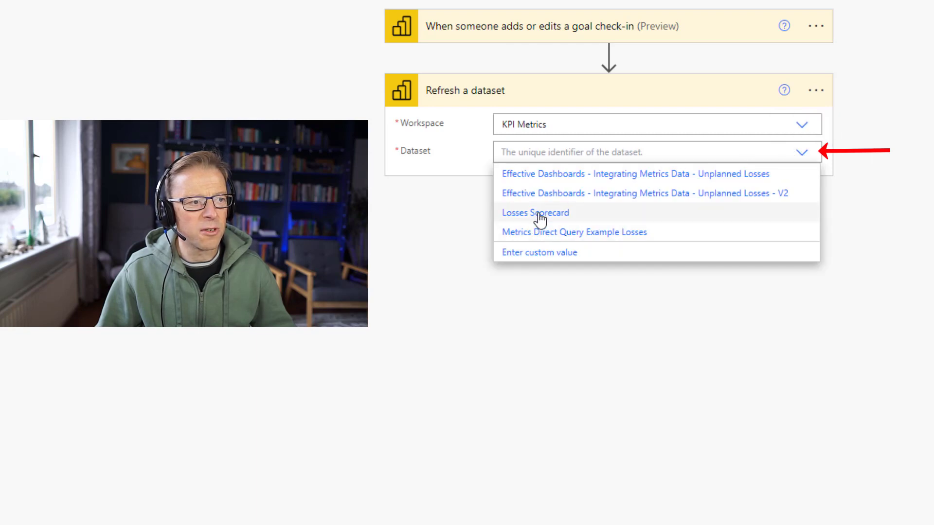
pyautogui.click(535, 213)
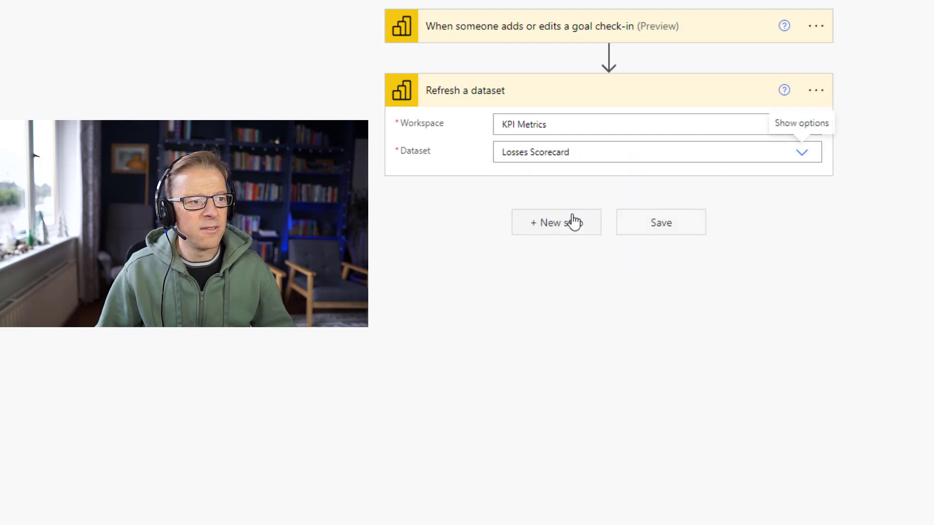
pyautogui.moveTo(650, 292)
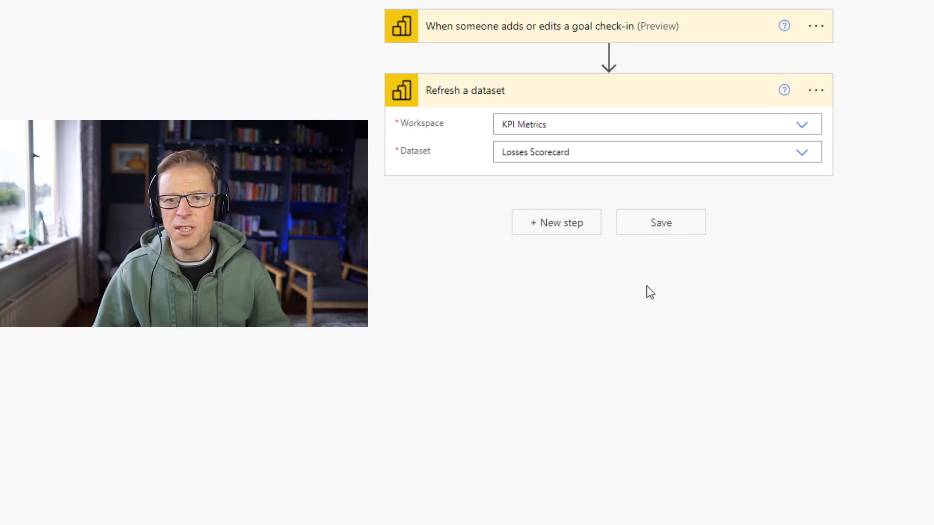
pyautogui.moveTo(573, 231)
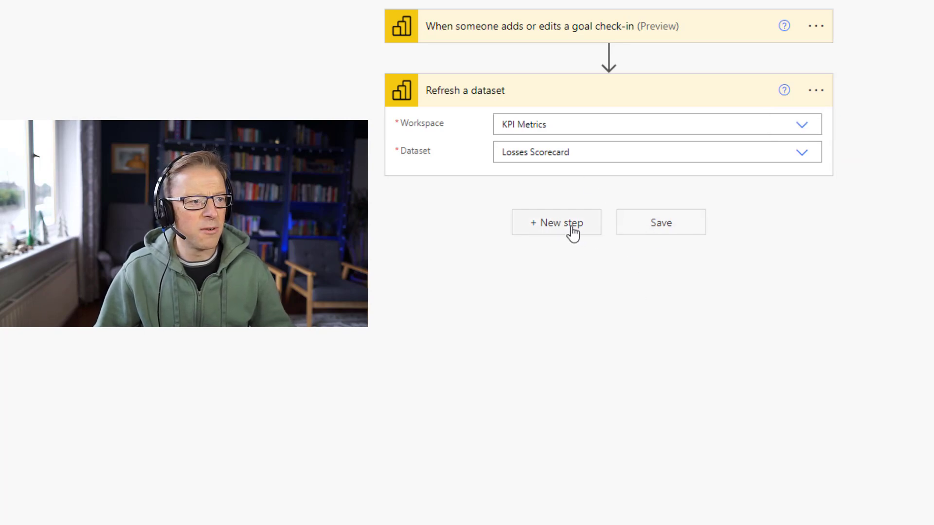
pyautogui.click(556, 222)
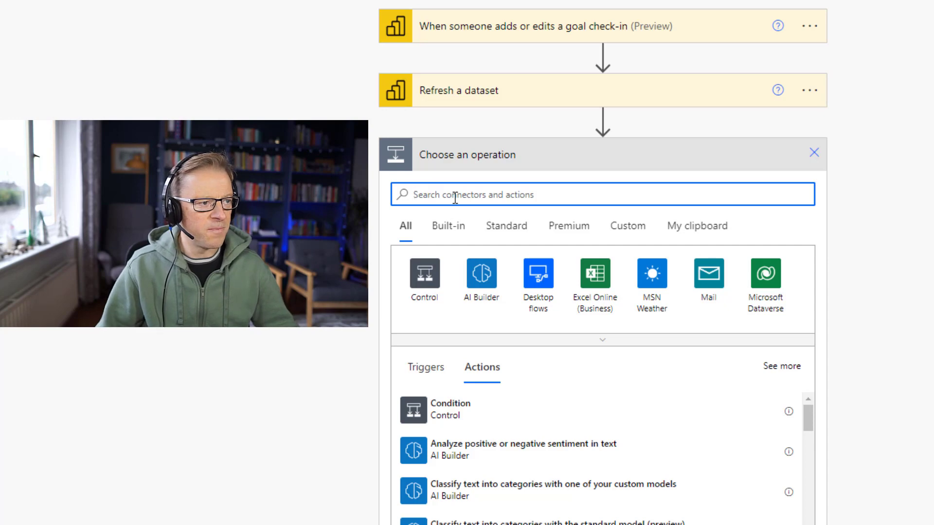
# Add a Teams 'Post message in a chat or channel' action posting as User to a Channel
pyautogui.write('teams')
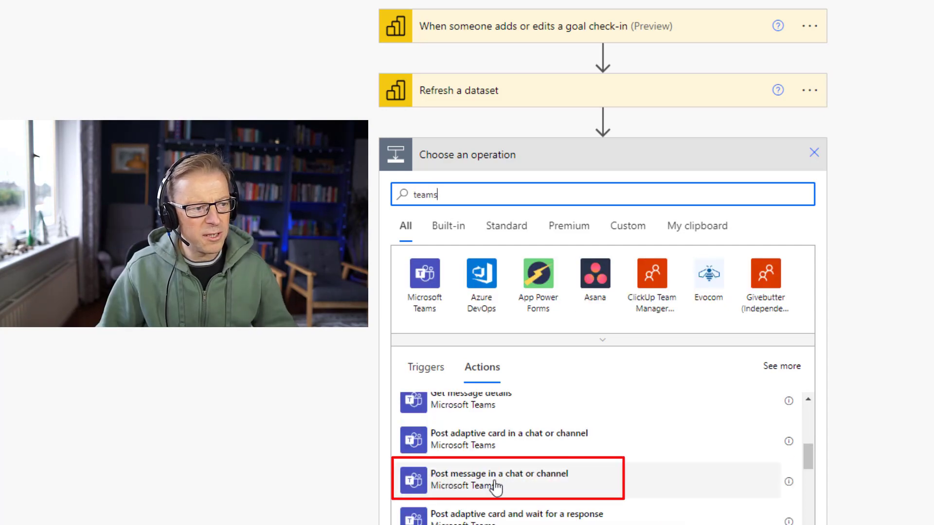
pyautogui.click(500, 478)
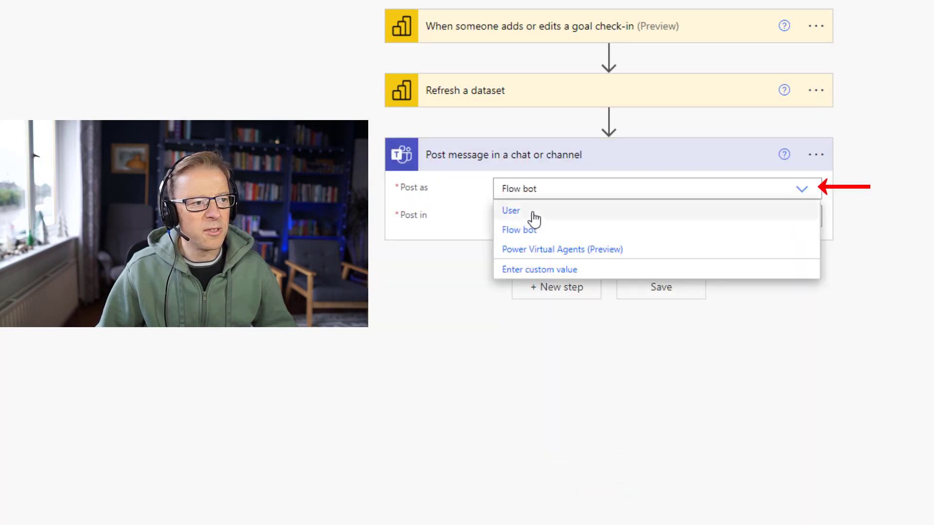
pyautogui.click(511, 210)
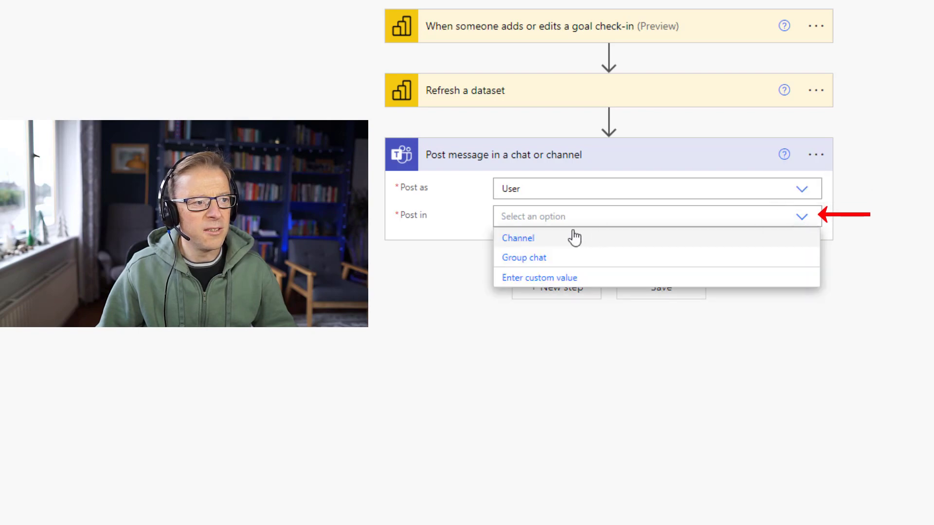
pyautogui.moveTo(529, 257)
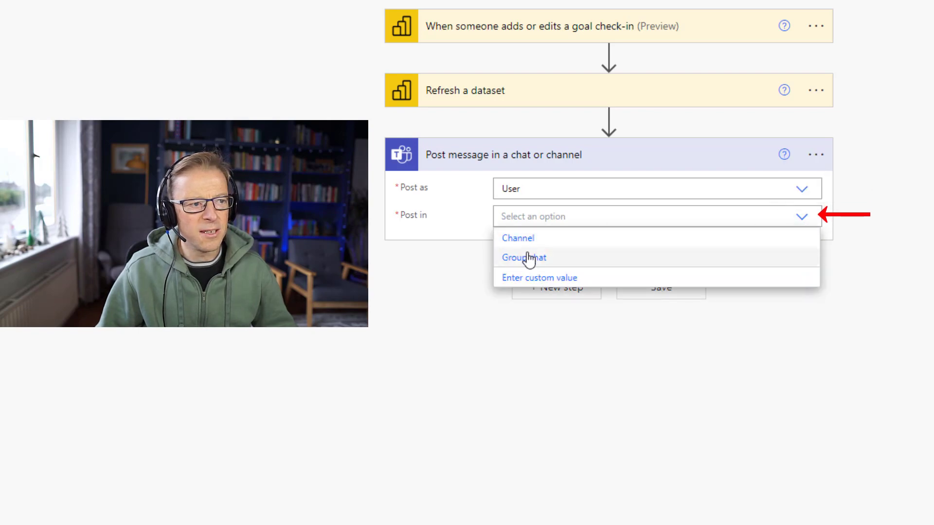
pyautogui.click(518, 238)
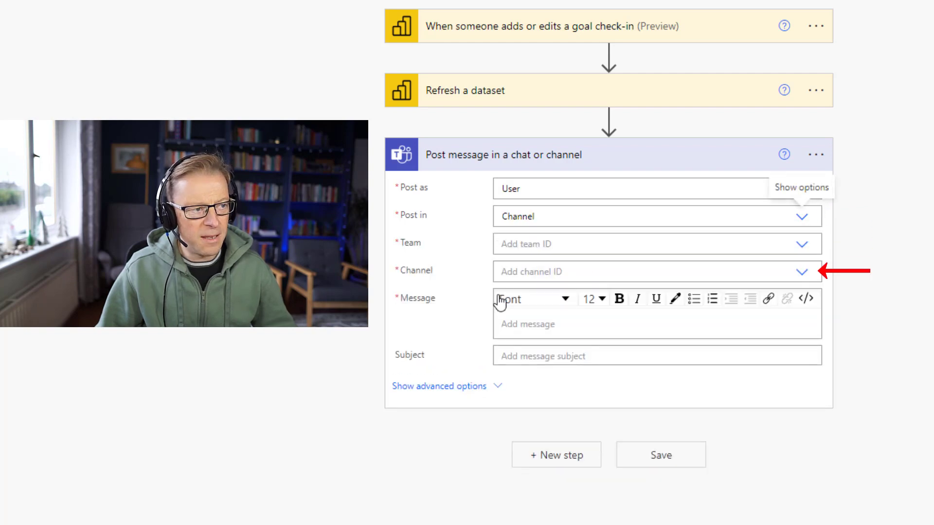
pyautogui.moveTo(802, 248)
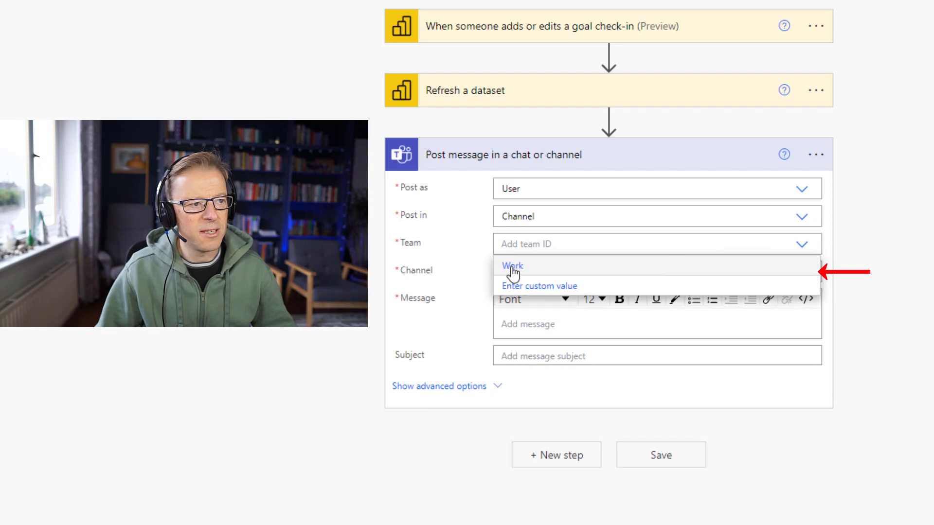
# Send it to the Work team's Goal Tracking channel, quoting the updated goal Note Text
pyautogui.click(512, 266)
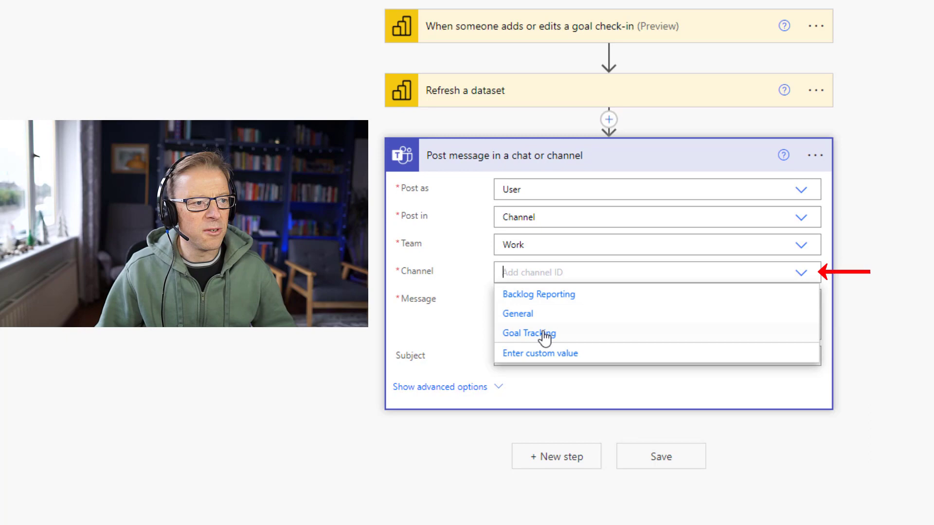
pyautogui.click(528, 332)
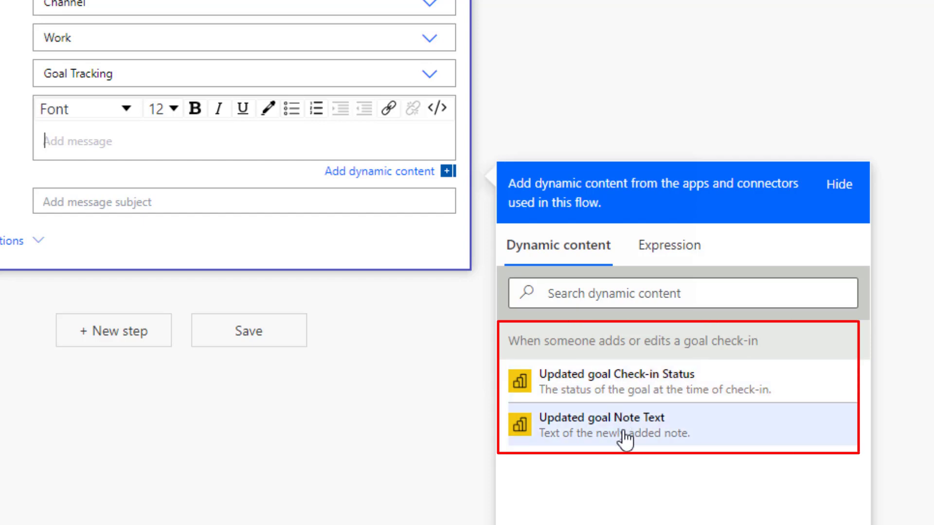
pyautogui.moveTo(610, 411)
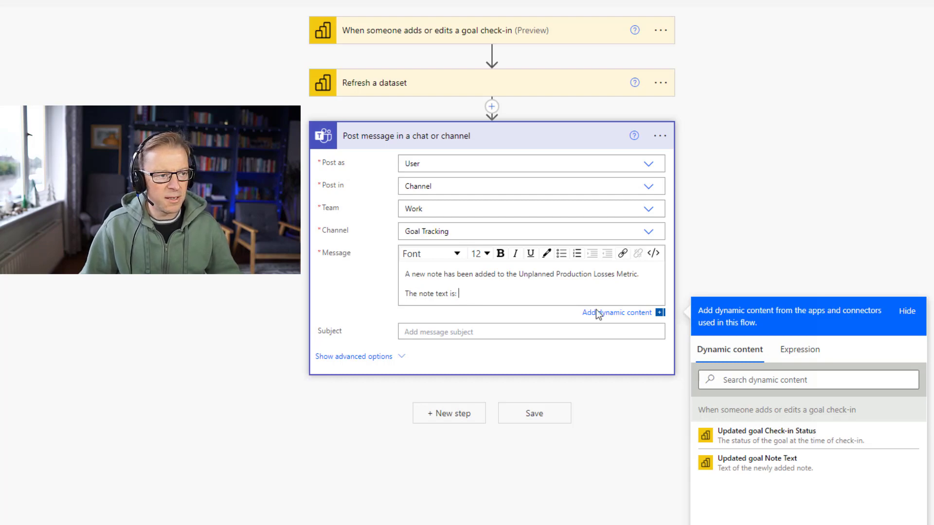
pyautogui.moveTo(757, 463)
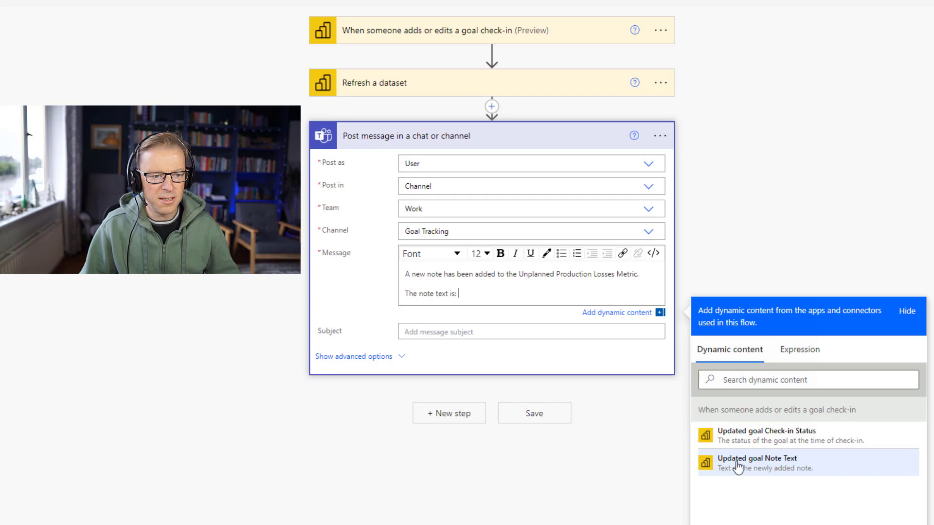
pyautogui.click(766, 463)
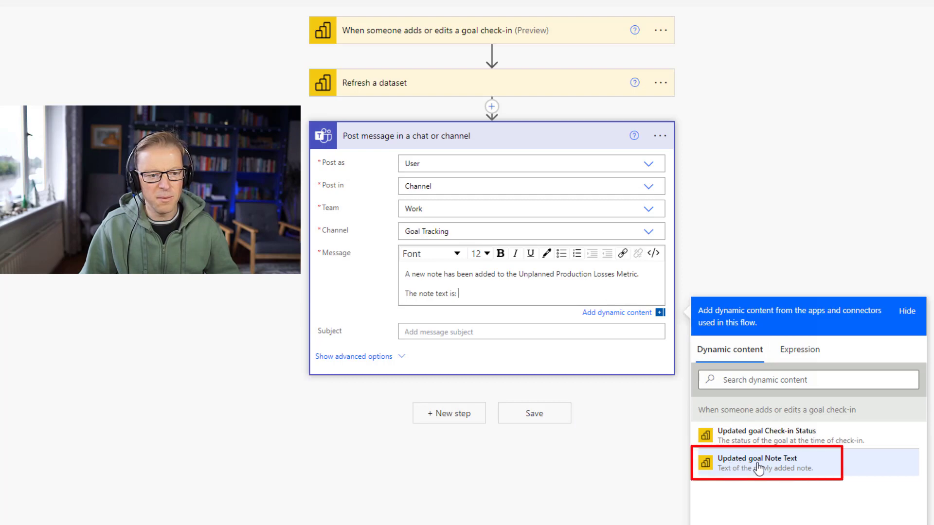
pyautogui.click(758, 463)
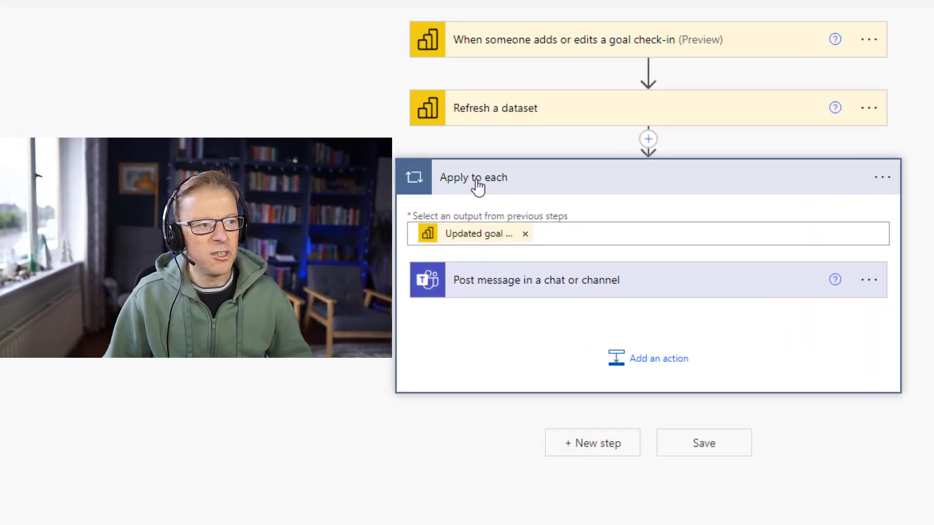
pyautogui.moveTo(458, 190)
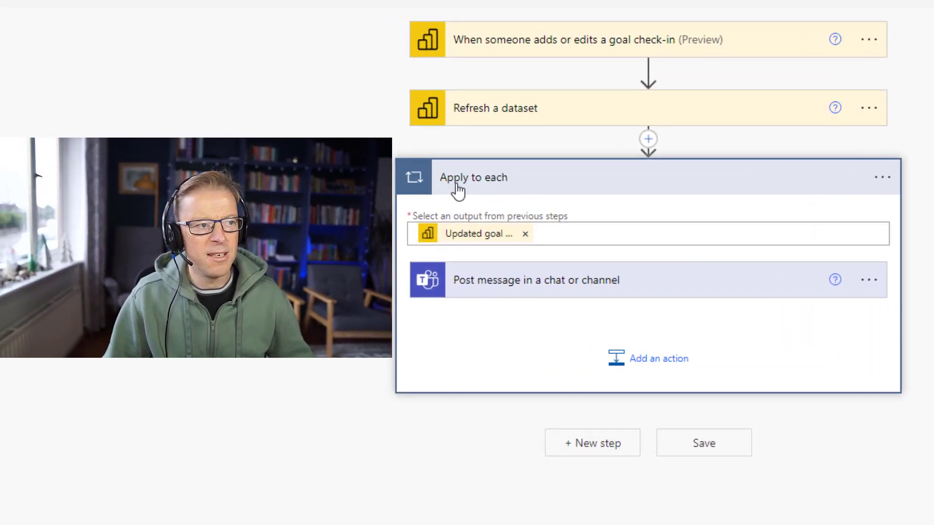
pyautogui.moveTo(648, 197)
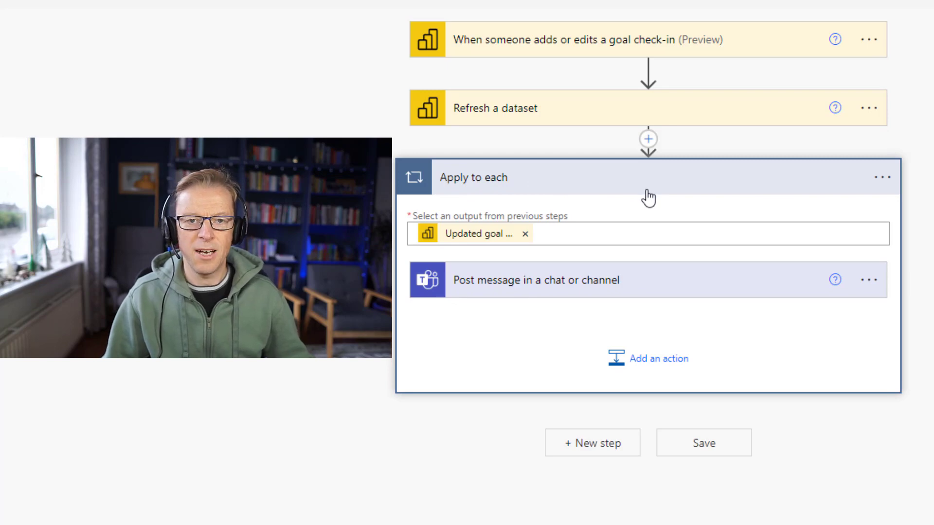
pyautogui.moveTo(592, 134)
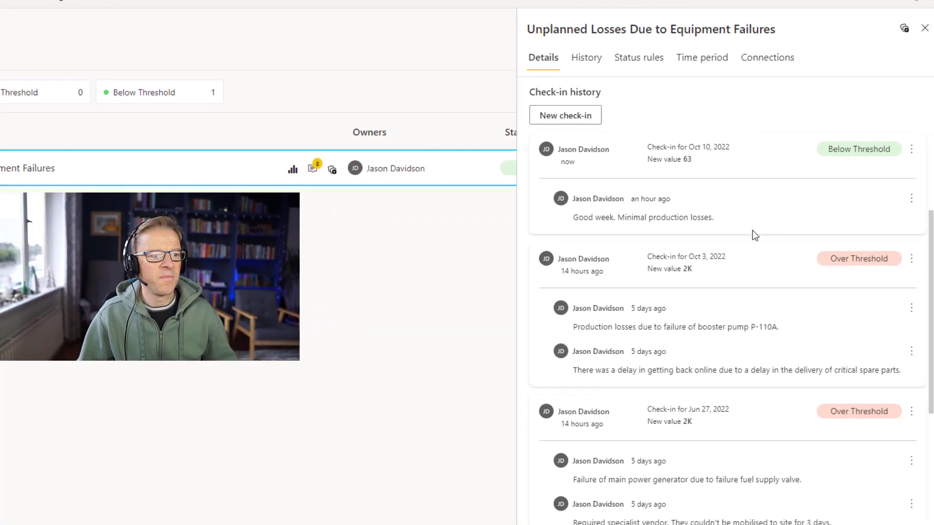
# Scroll to the Apply to each loop and expand its Teams post message step
pyautogui.scroll(-3)
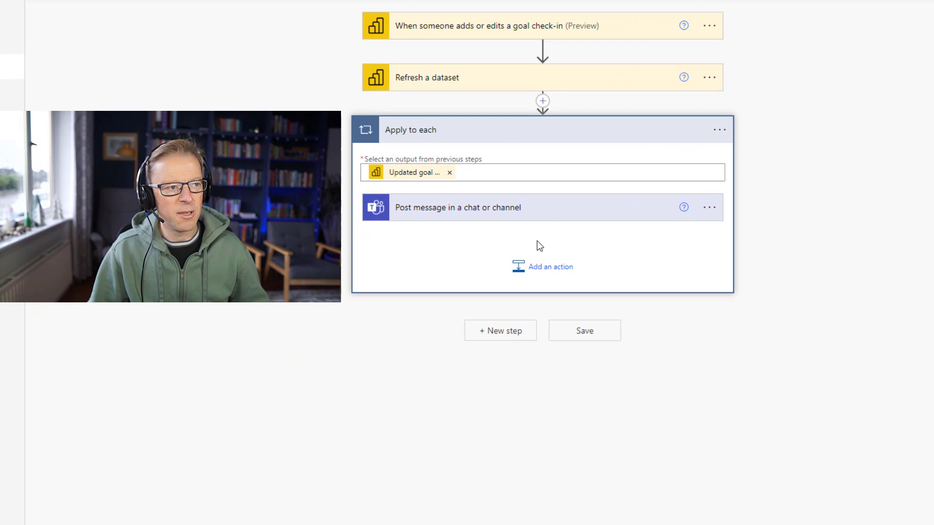
pyautogui.moveTo(543, 253)
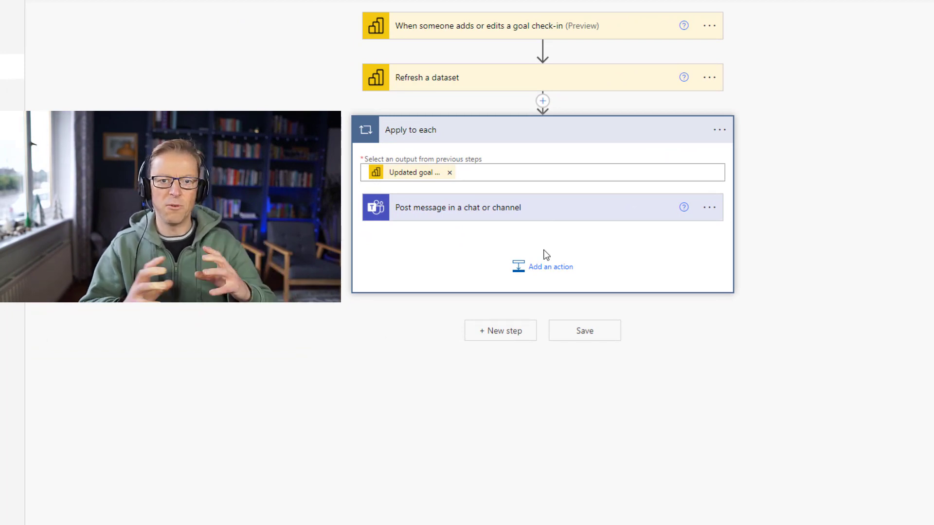
pyautogui.click(457, 208)
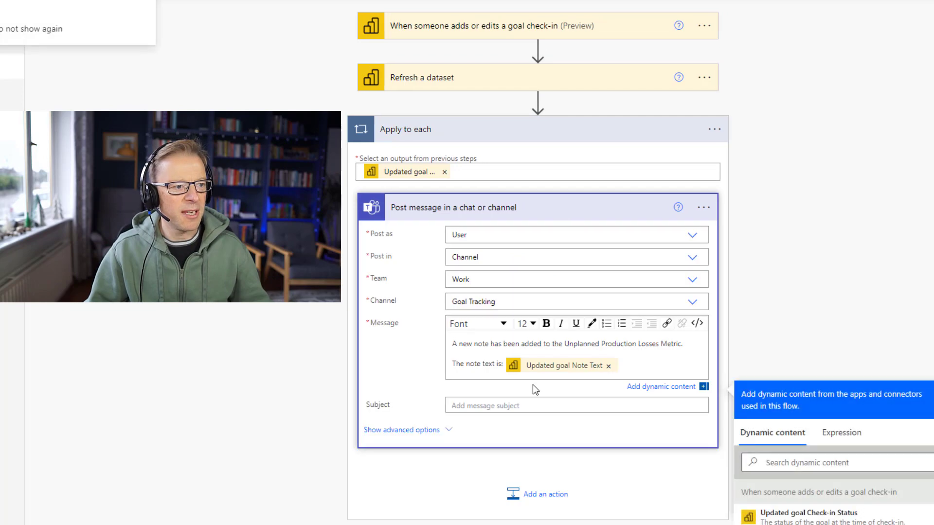
# Add 'New Note Added to Metric' to the message and link 'here' to the report in a new window
pyautogui.write('New Note Added to Metric')
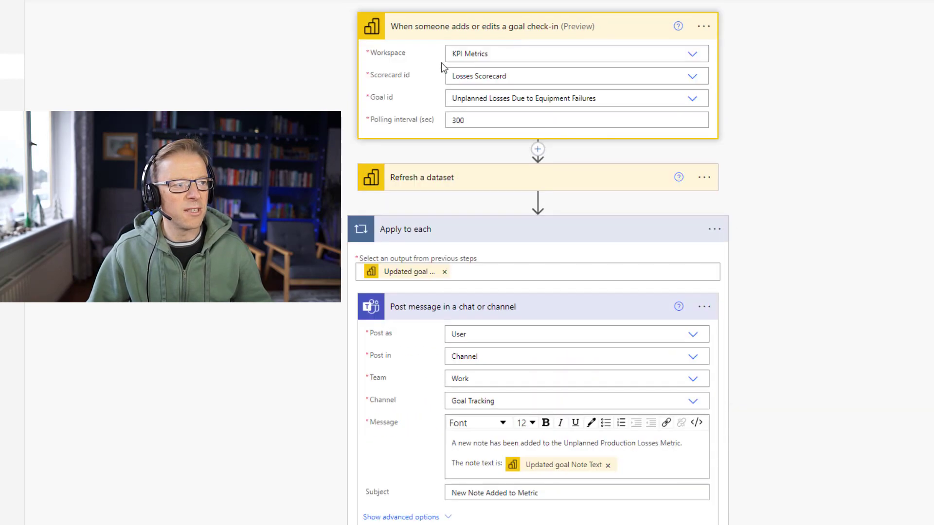
pyautogui.moveTo(524, 33)
pyautogui.write('Click here')
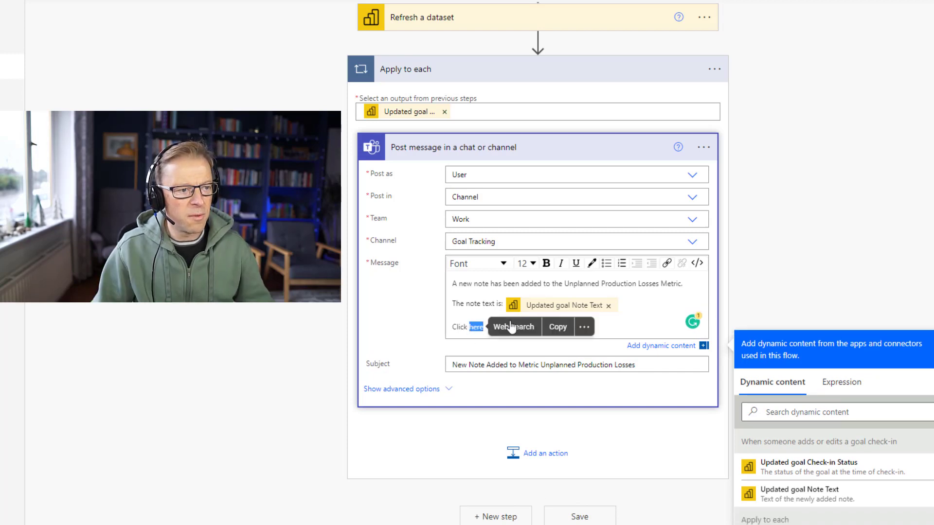
pyautogui.moveTo(666, 263)
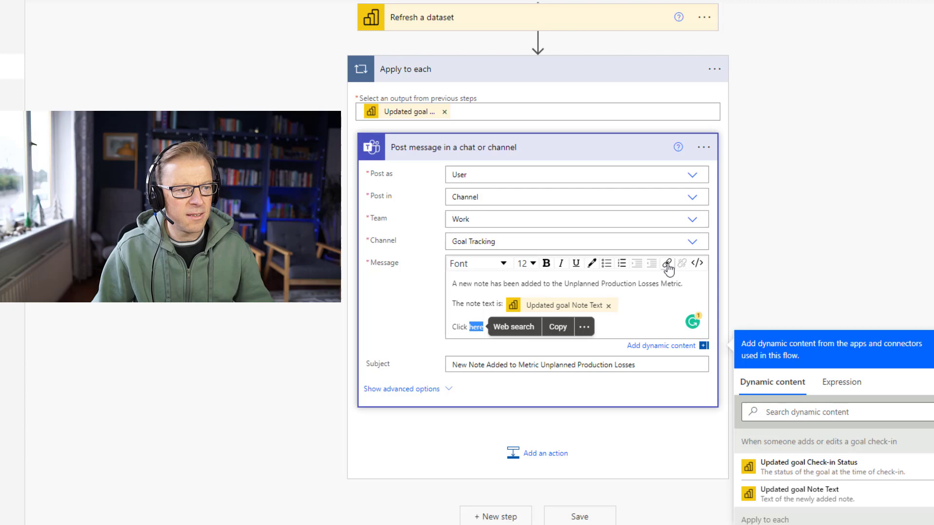
pyautogui.click(667, 263)
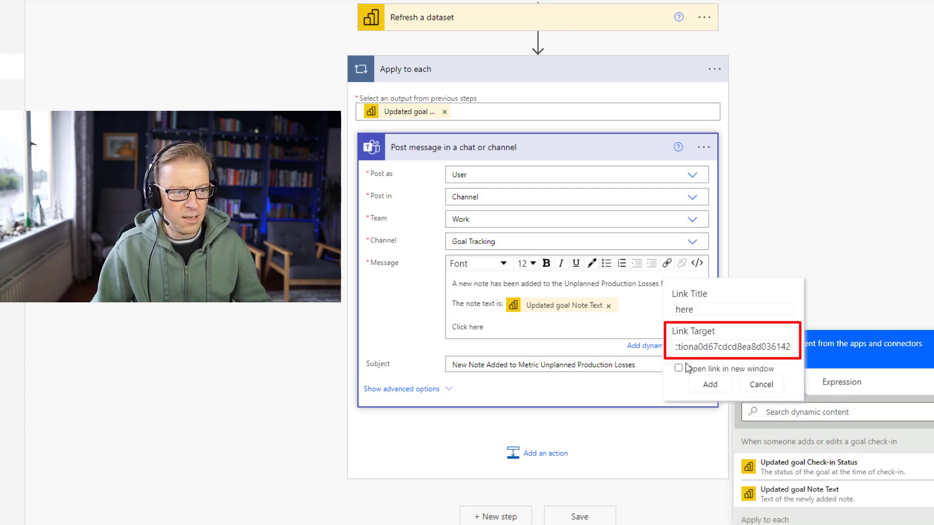
pyautogui.click(709, 384)
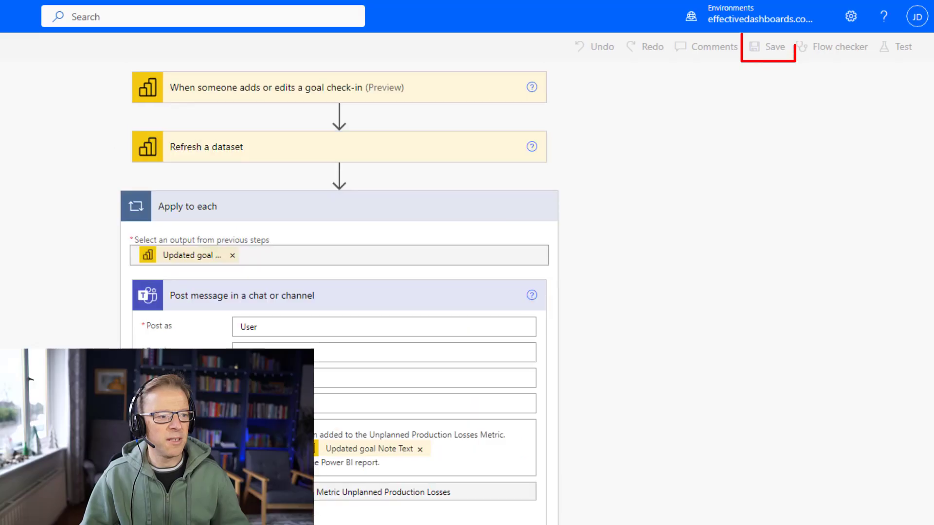
# Save the flow and launch a manual test run
pyautogui.click(774, 46)
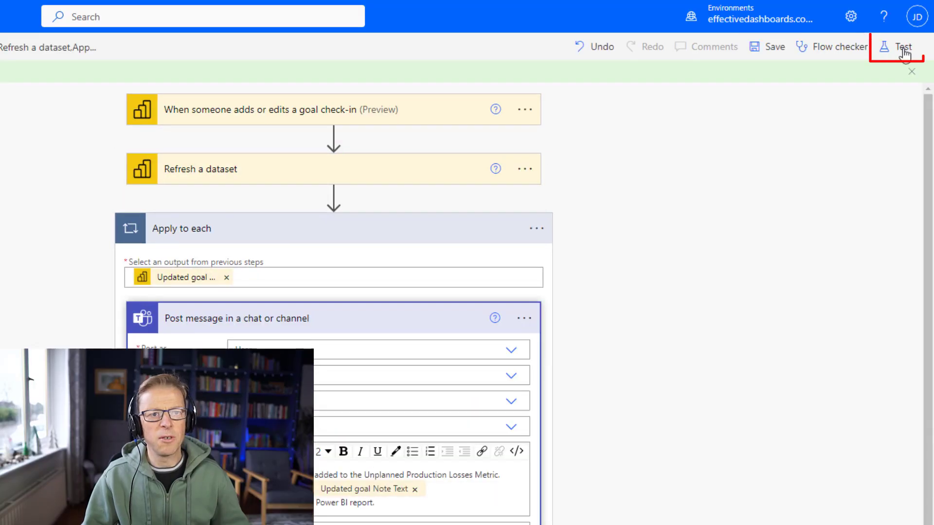
pyautogui.click(903, 47)
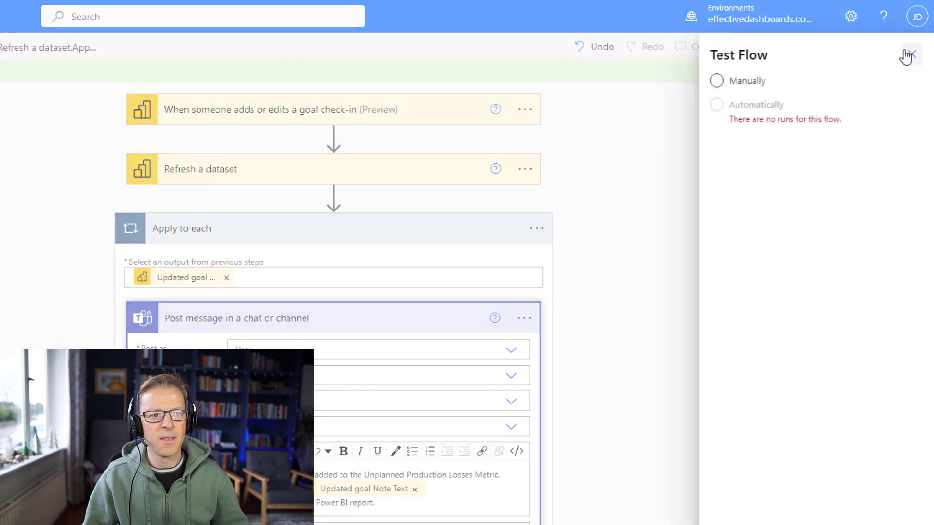
pyautogui.click(742, 71)
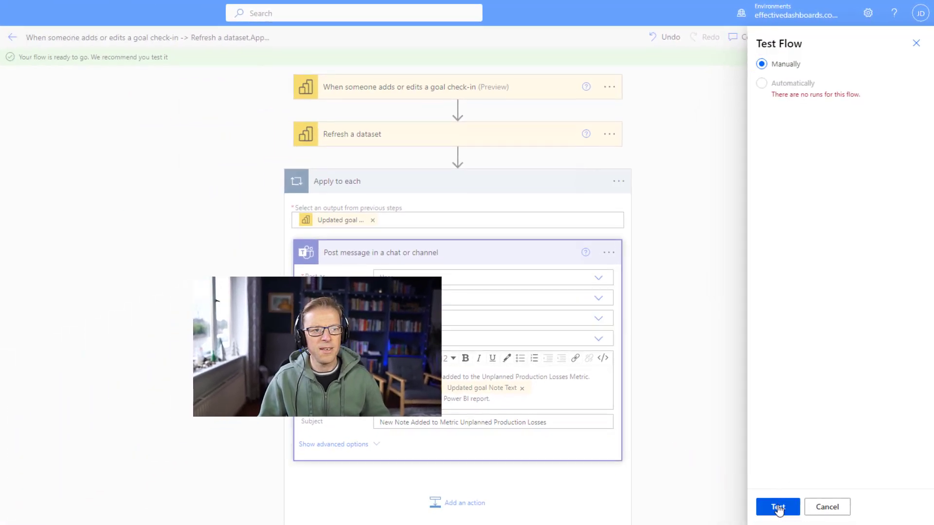
pyautogui.click(778, 507)
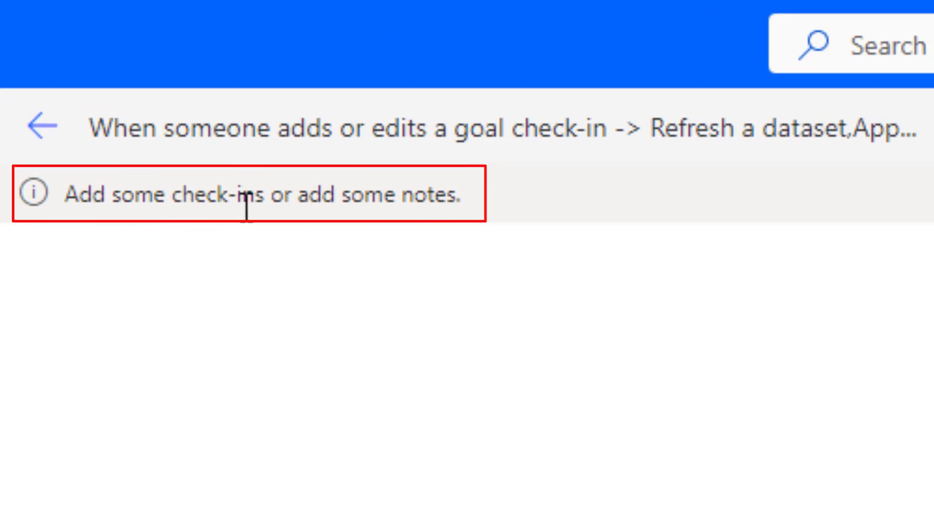
pyautogui.moveTo(466, 235)
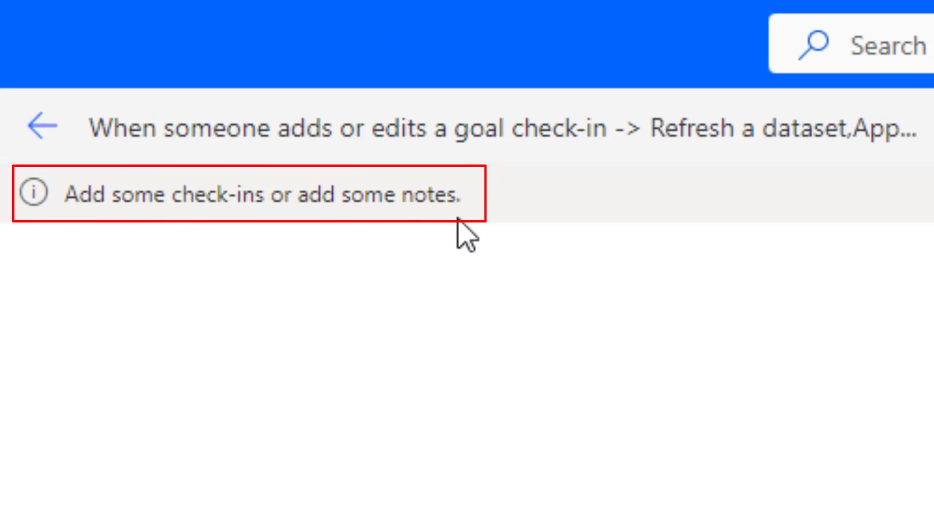
pyautogui.moveTo(467, 244)
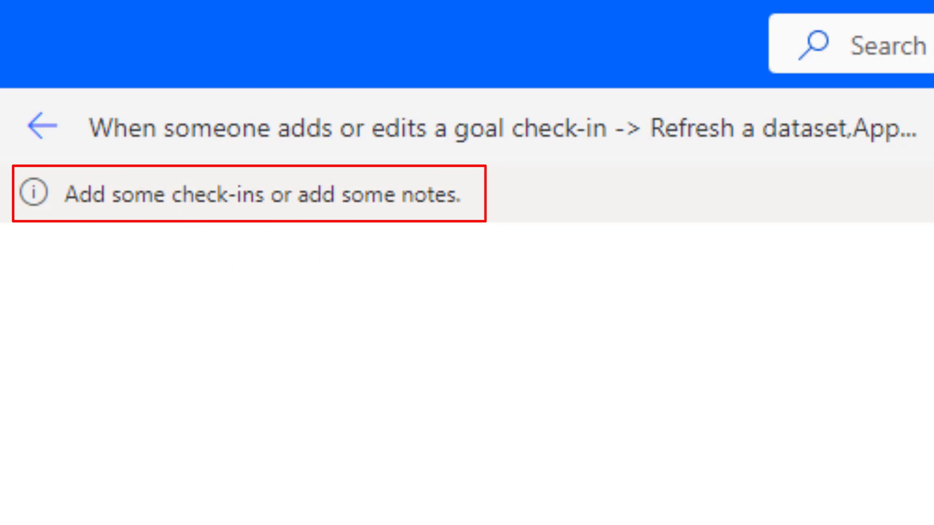
# Open Losses Scorecard from Metrics and start a noted check-in on the equipment-failure goal
pyautogui.click(28, 252)
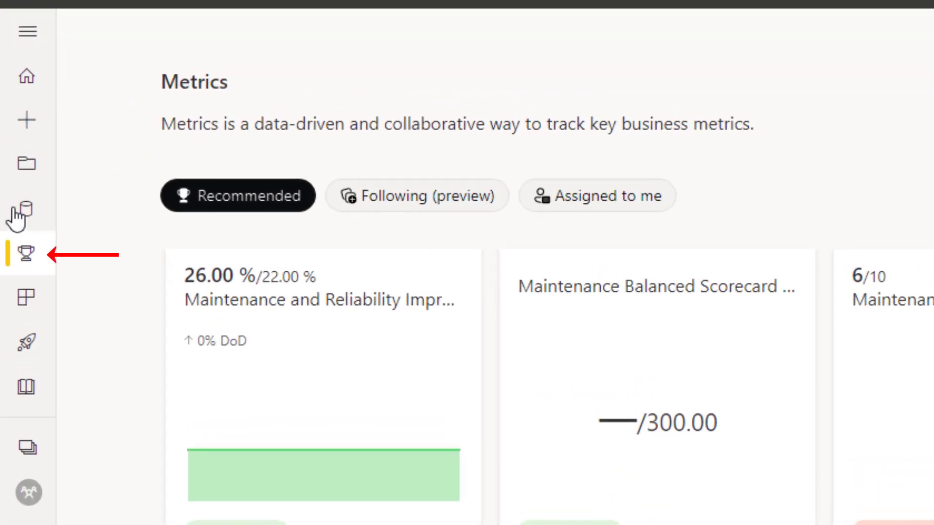
pyautogui.scroll(-3)
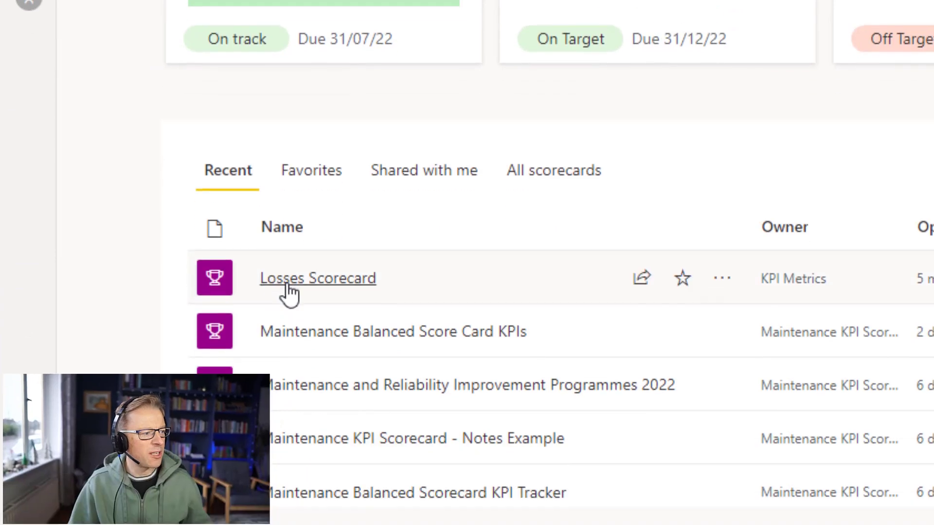
pyautogui.click(318, 279)
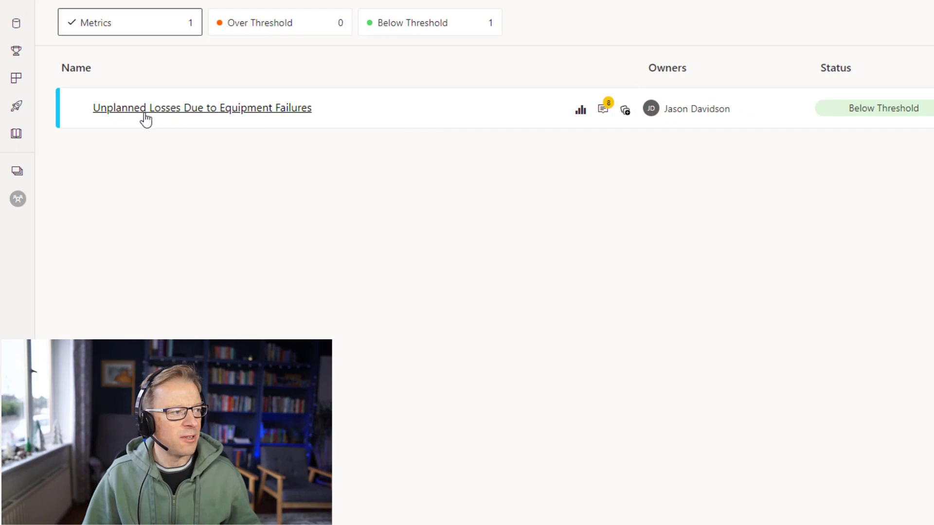
pyautogui.moveTo(603, 109)
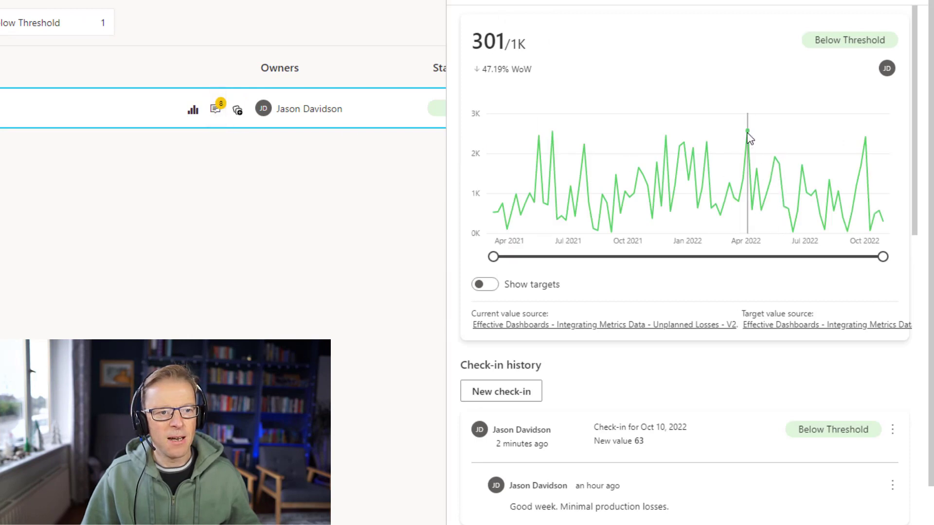
pyautogui.moveTo(746, 132)
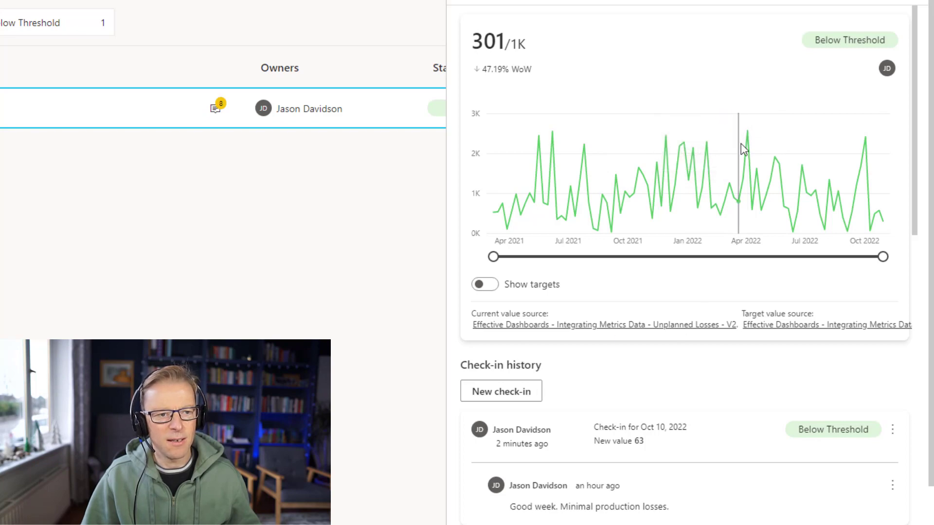
pyautogui.scroll(-3)
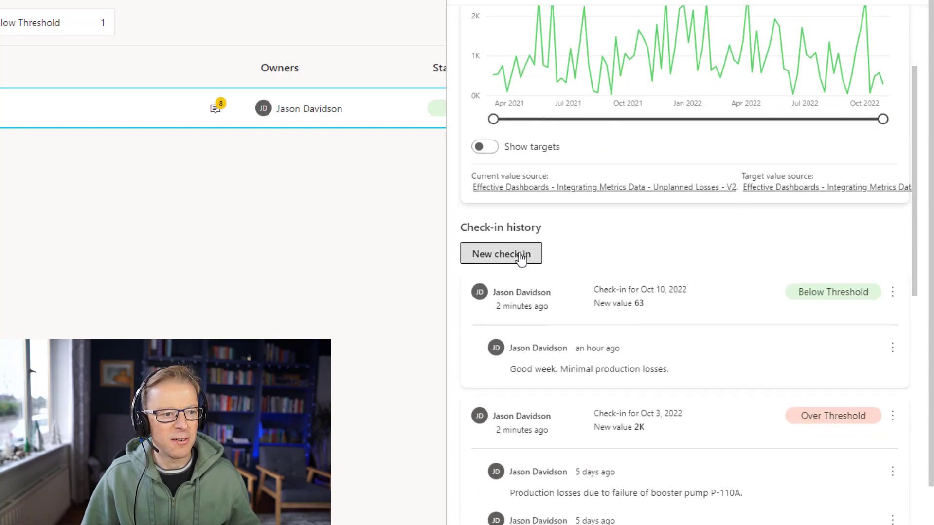
pyautogui.click(501, 254)
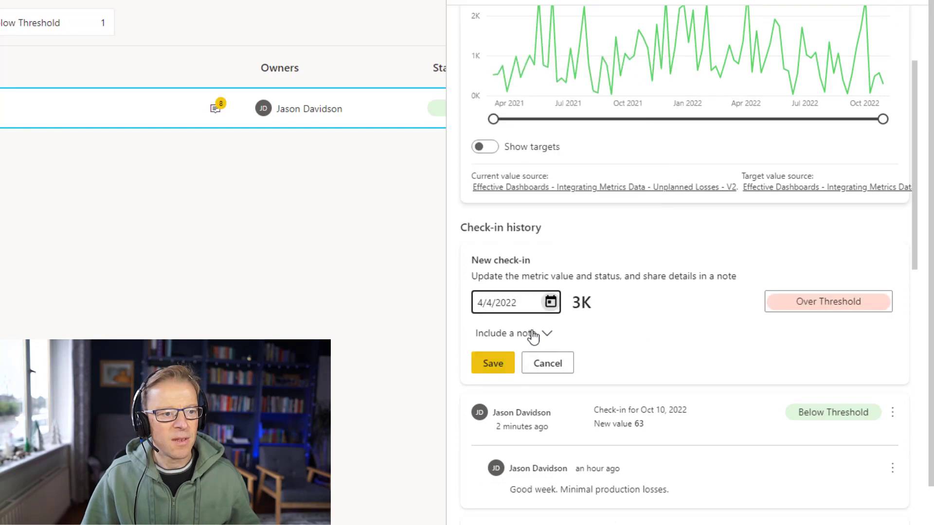
pyautogui.click(509, 333)
pyautogui.write('Production losses due to unplanned shutdown when')
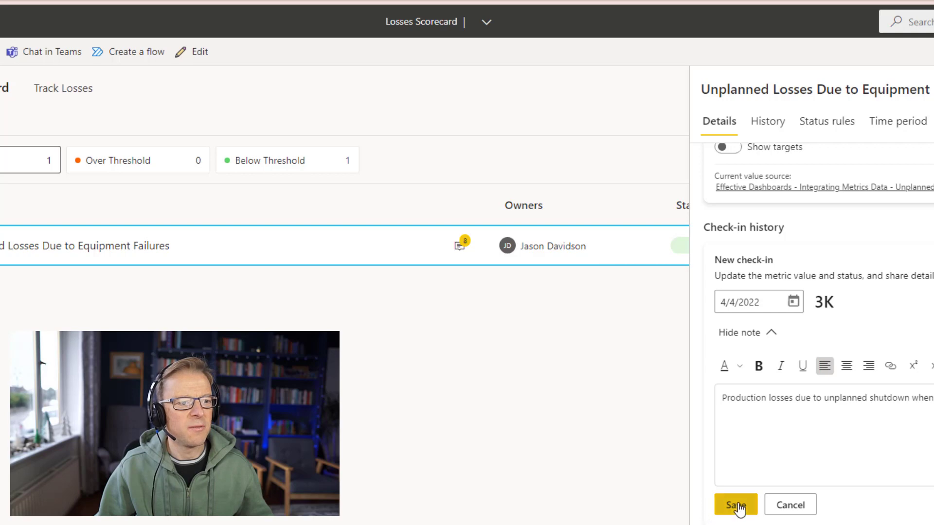
# Save the check-in, then review the successful run and the Teams post's raw outputs
pyautogui.click(735, 505)
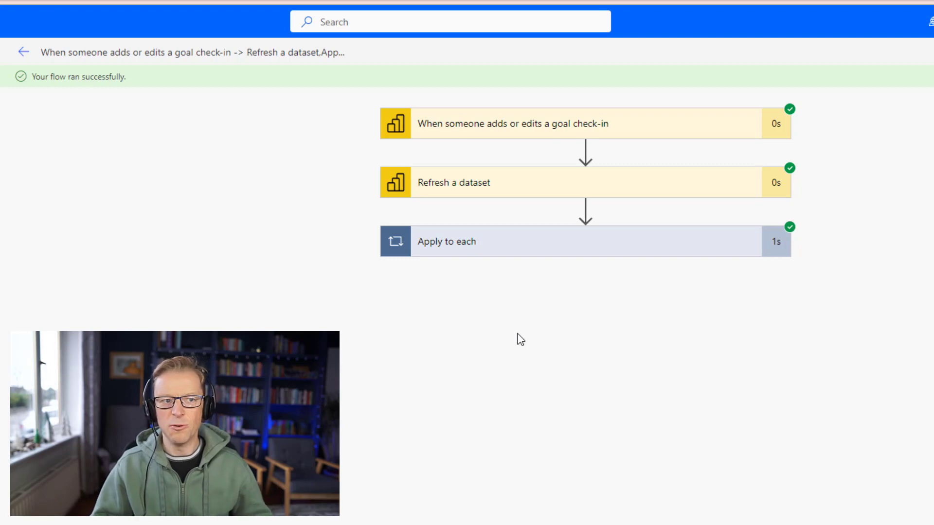
pyautogui.moveTo(123, 193)
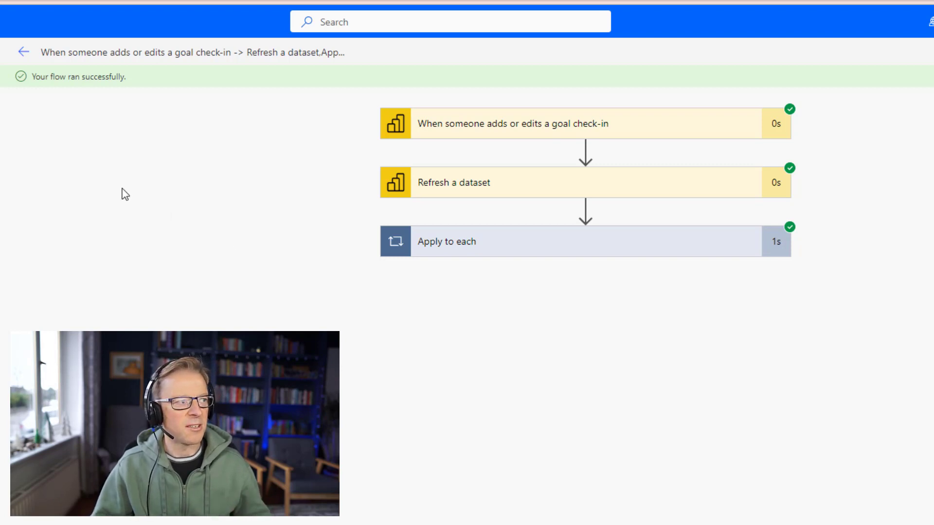
pyautogui.moveTo(456, 128)
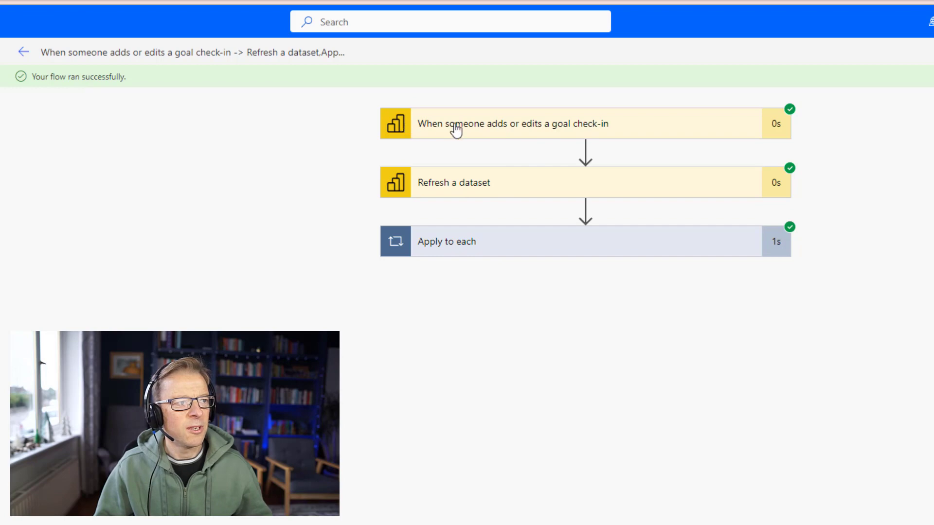
pyautogui.moveTo(578, 130)
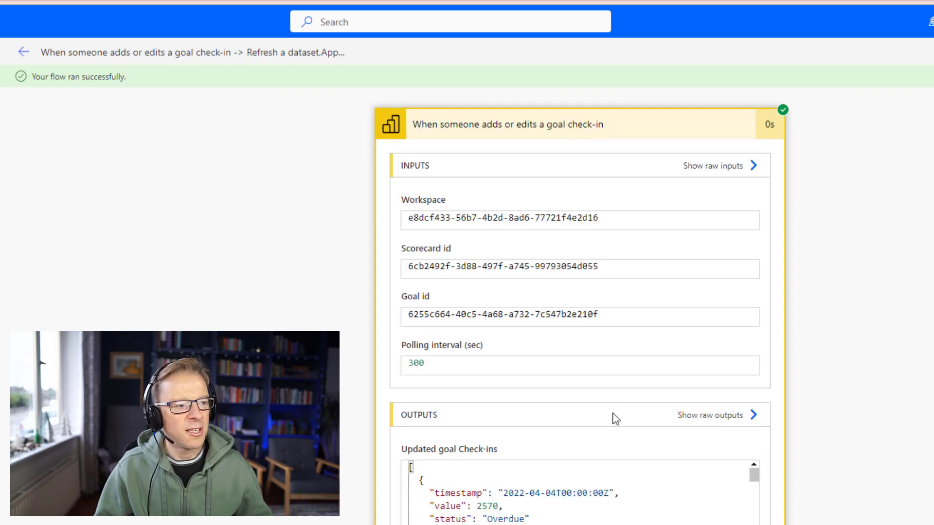
pyautogui.scroll(-3)
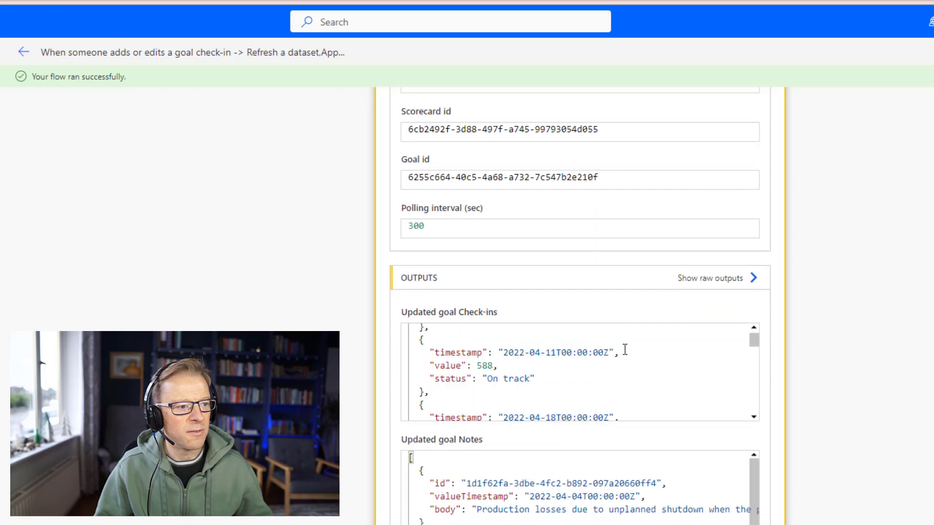
pyautogui.scroll(-3)
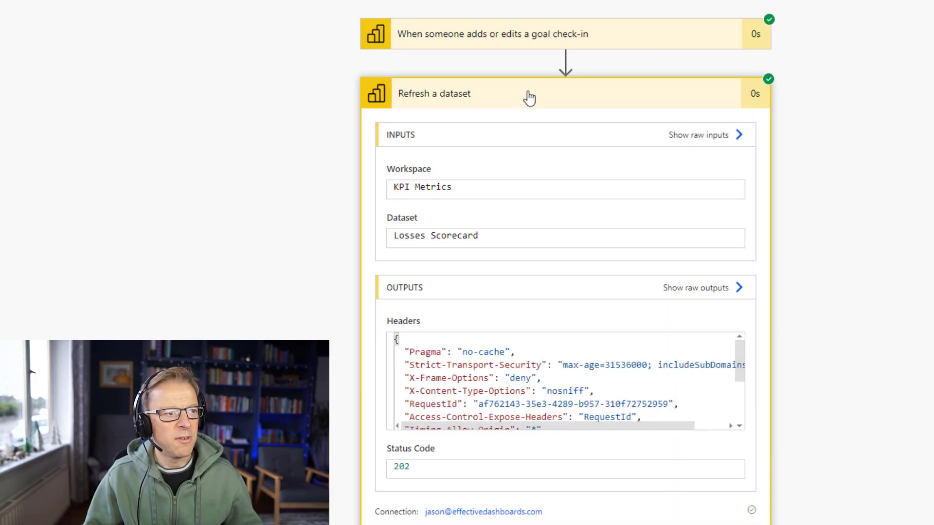
pyautogui.moveTo(393, 486)
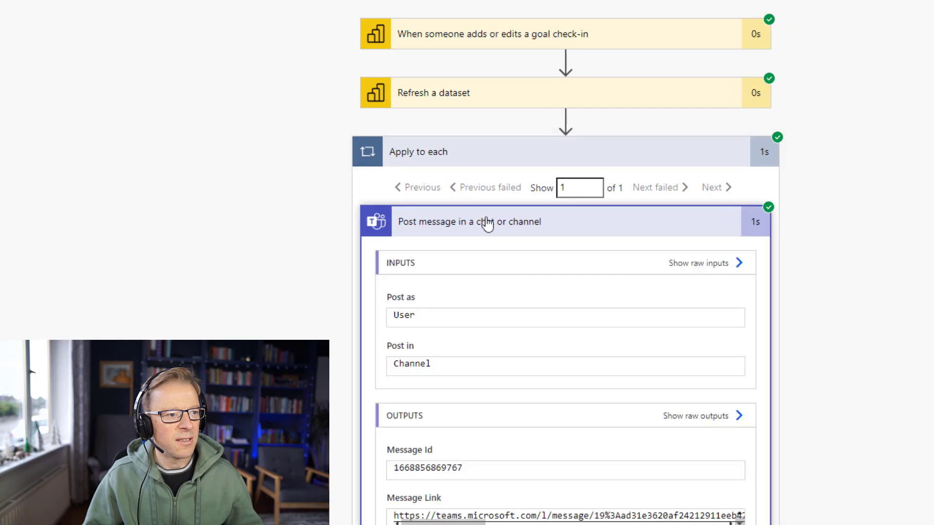
pyautogui.scroll(-3)
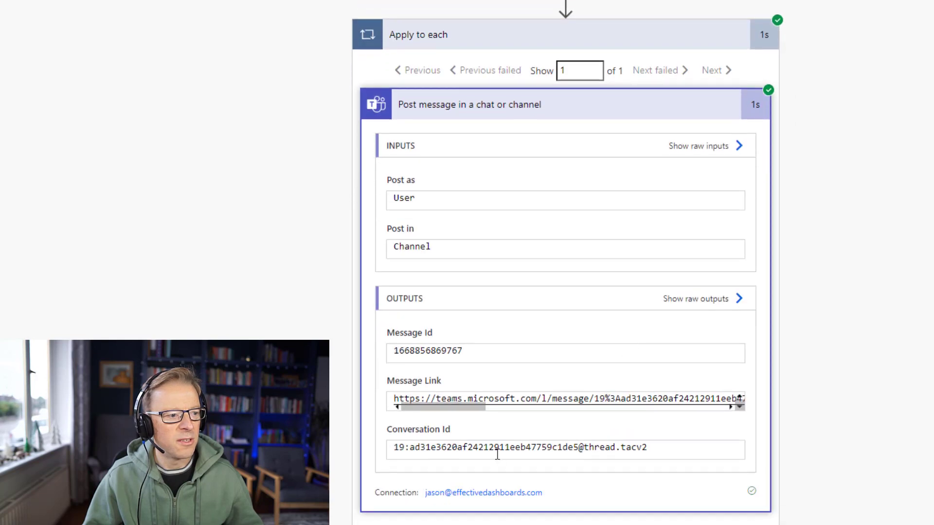
pyautogui.moveTo(698, 231)
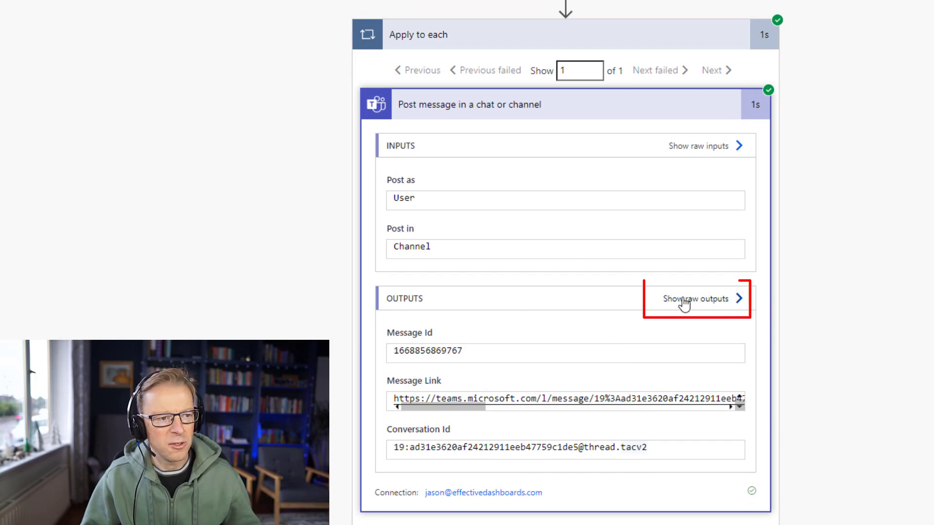
pyautogui.click(697, 298)
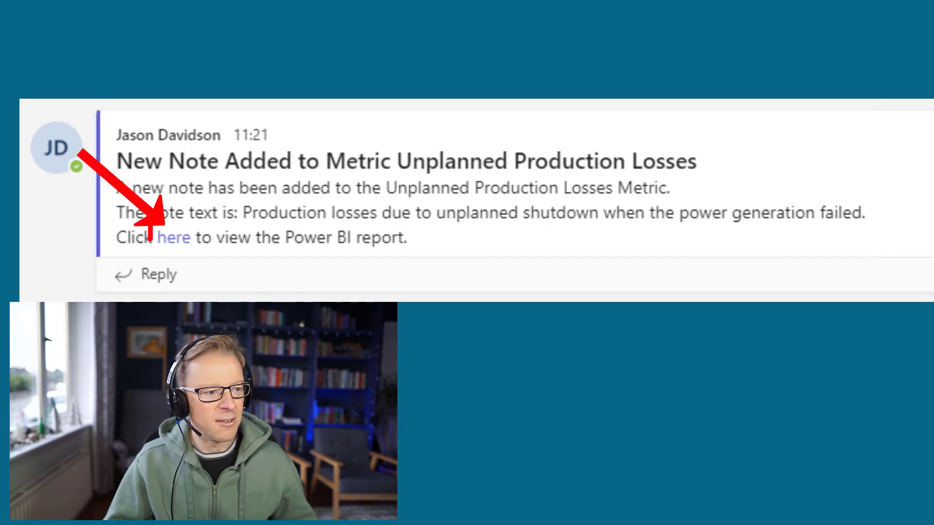
# Follow the 'here' link in the Teams post to open the Unplanned Production Losses report
pyautogui.click(173, 237)
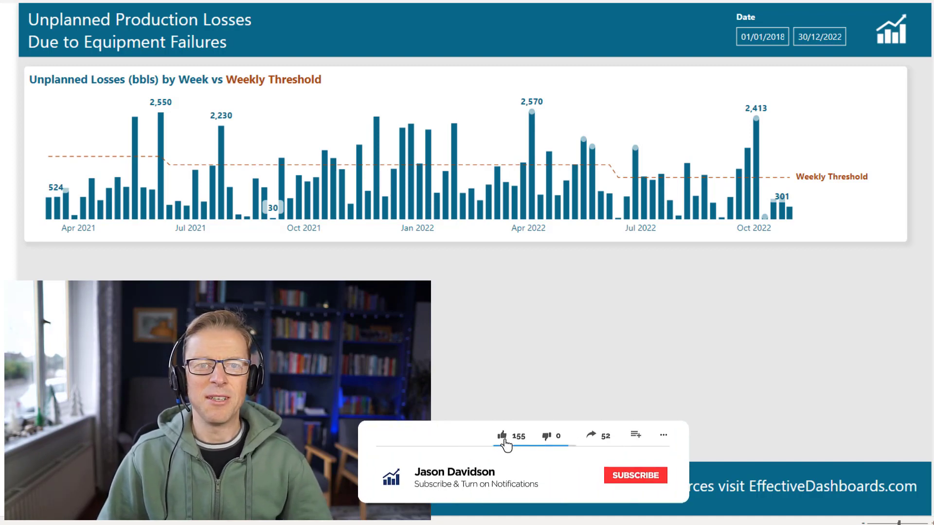
pyautogui.click(635, 476)
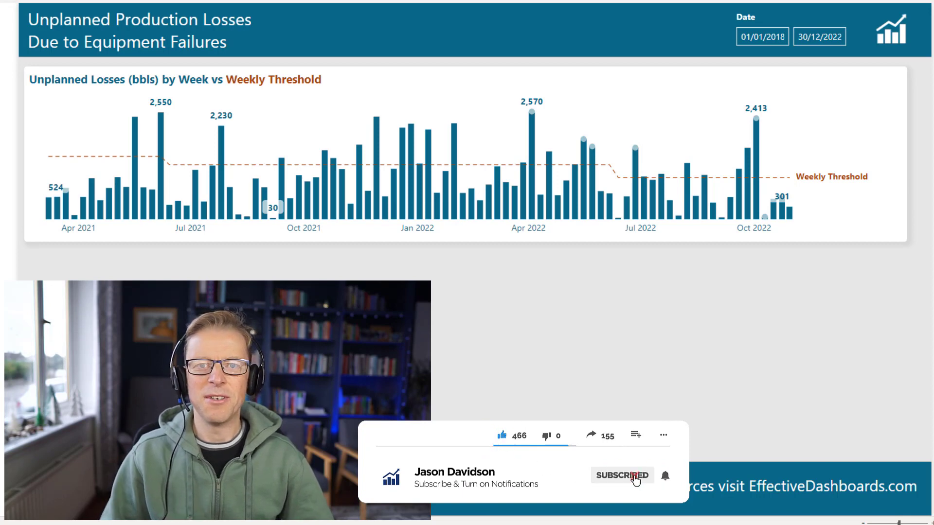